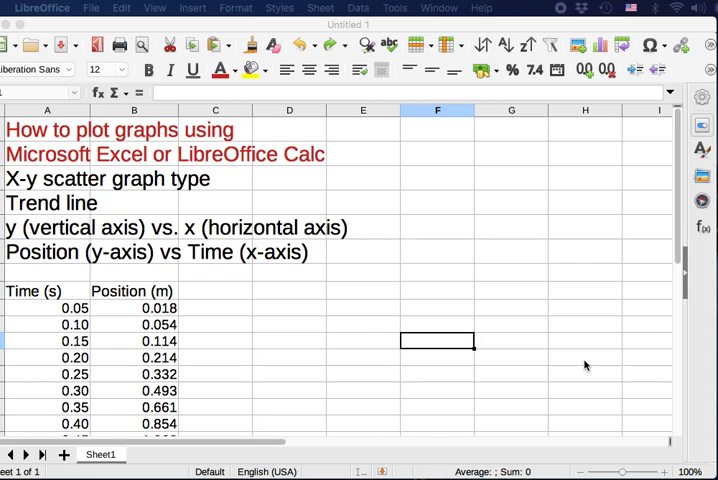
{"action": "mouse_move", "coordinate": [239, 307]}
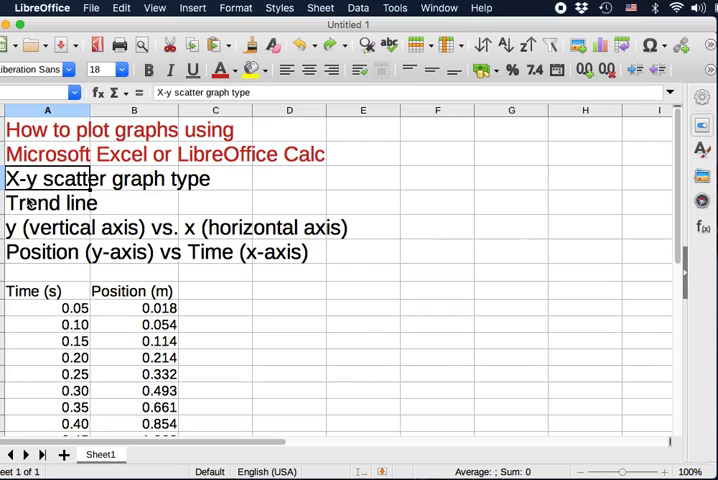
- Select the four heading rows above the Time and Position data
{"action": "left_click", "coordinate": [46, 203]}
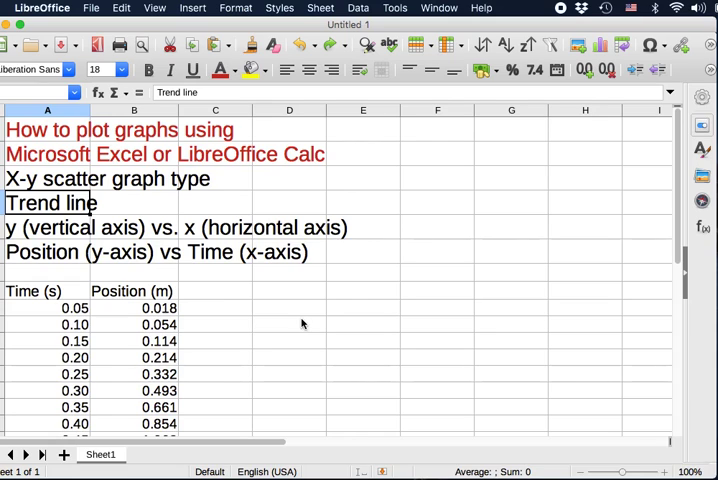
{"action": "mouse_move", "coordinate": [148, 211]}
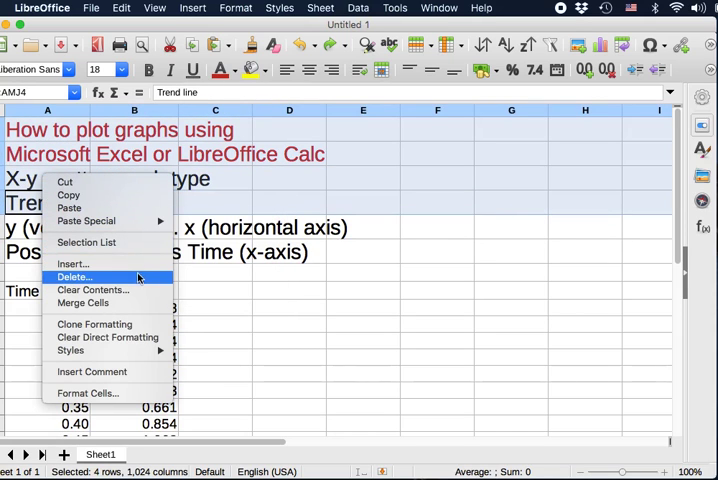
- Delete the four selected top heading rows
{"action": "left_click", "coordinate": [75, 277]}
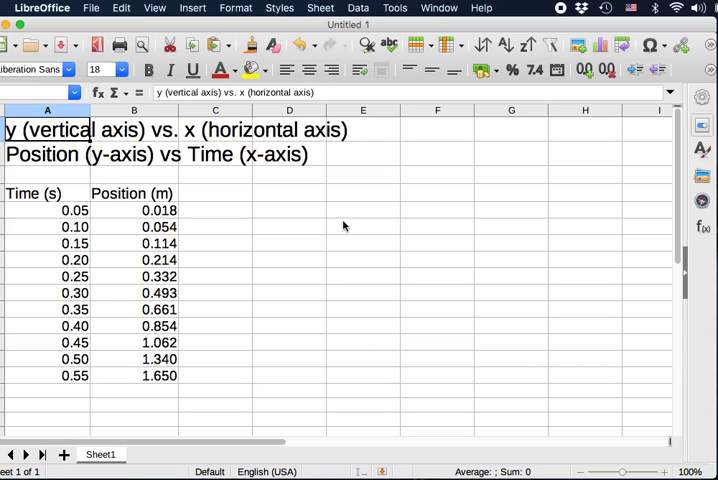
{"action": "mouse_move", "coordinate": [327, 220]}
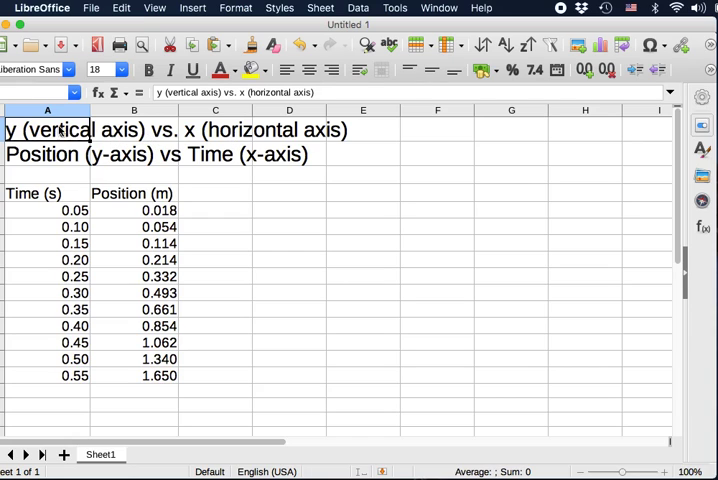
{"action": "mouse_move", "coordinate": [242, 132]}
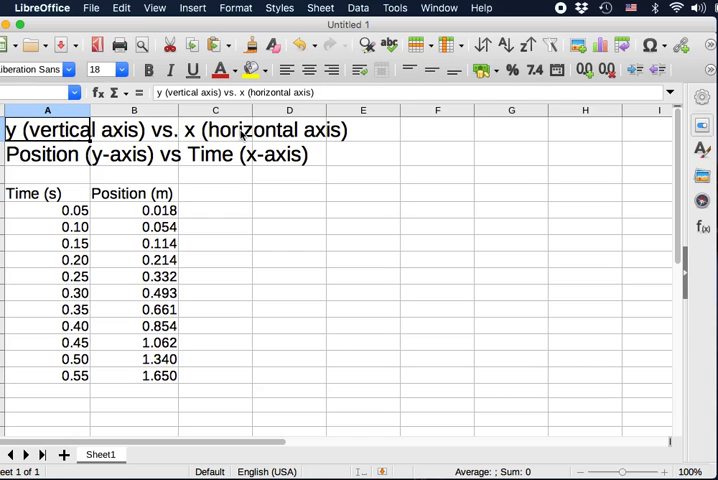
{"action": "mouse_move", "coordinate": [262, 238]}
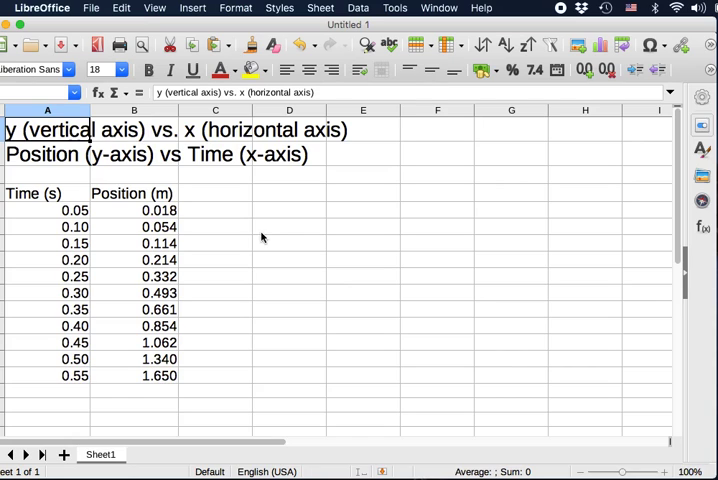
{"action": "mouse_move", "coordinate": [186, 225]}
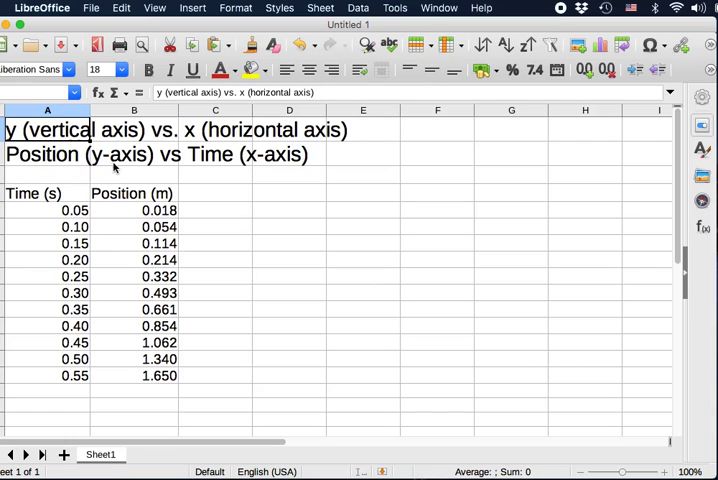
{"action": "mouse_move", "coordinate": [246, 173]}
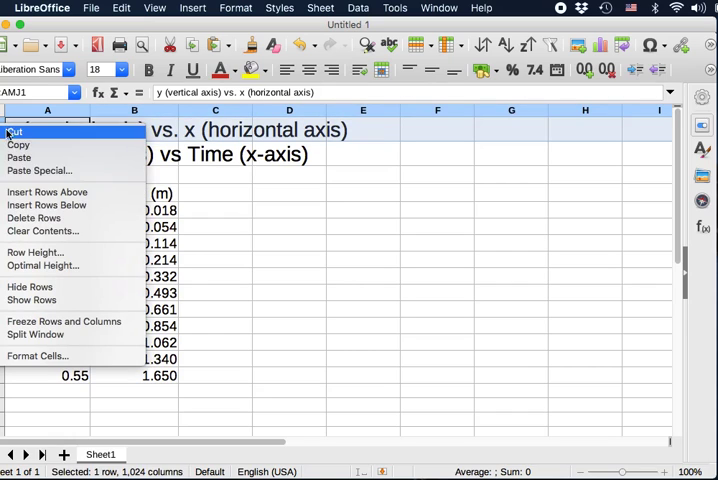
{"action": "mouse_move", "coordinate": [34, 218]}
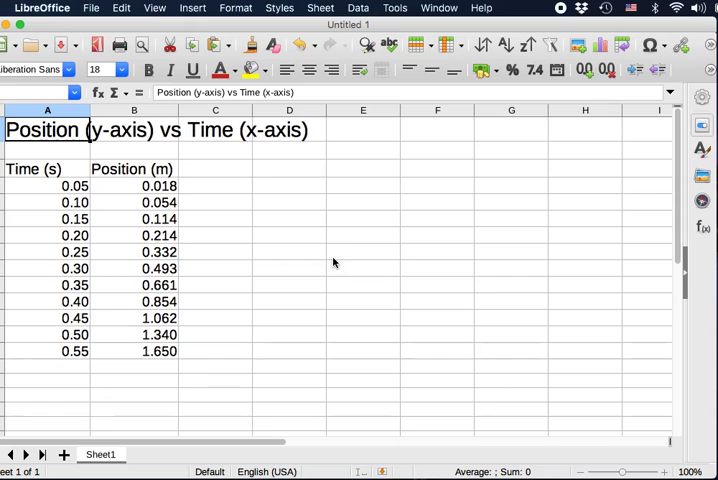
- Edit cell A1 to trim the title down to 'Position vs Time'
{"action": "left_click", "coordinate": [363, 235]}
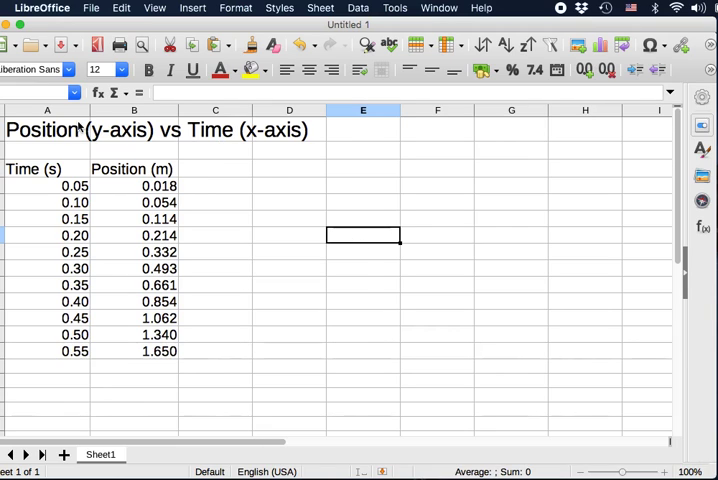
{"action": "mouse_move", "coordinate": [238, 140]}
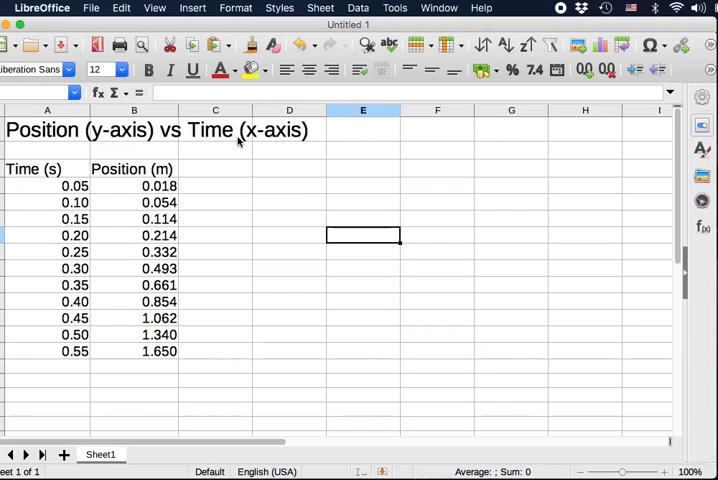
{"action": "mouse_move", "coordinate": [28, 138]}
{"action": "type", "text": "Position vs Time"}
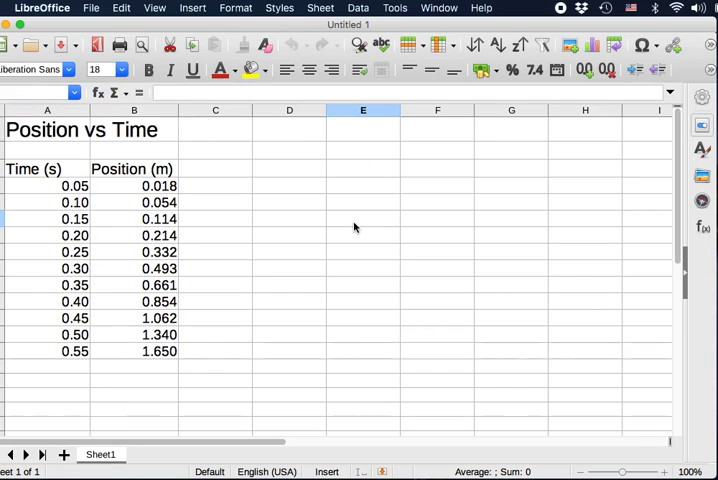
{"action": "left_click", "coordinate": [363, 219]}
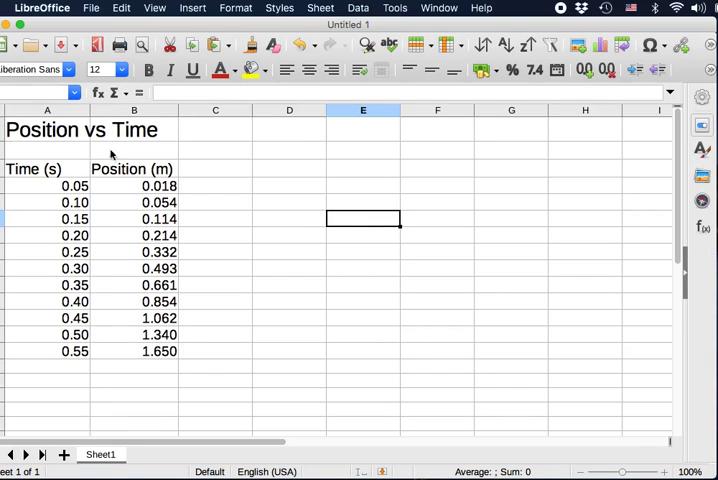
{"action": "mouse_move", "coordinate": [280, 199]}
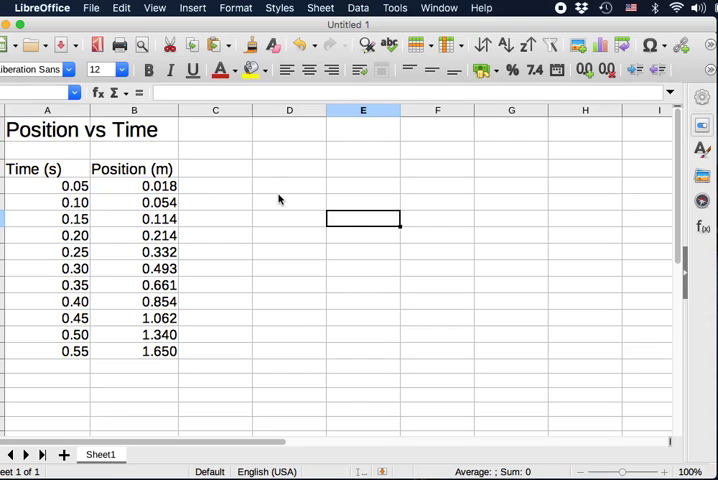
{"action": "mouse_move", "coordinate": [74, 252]}
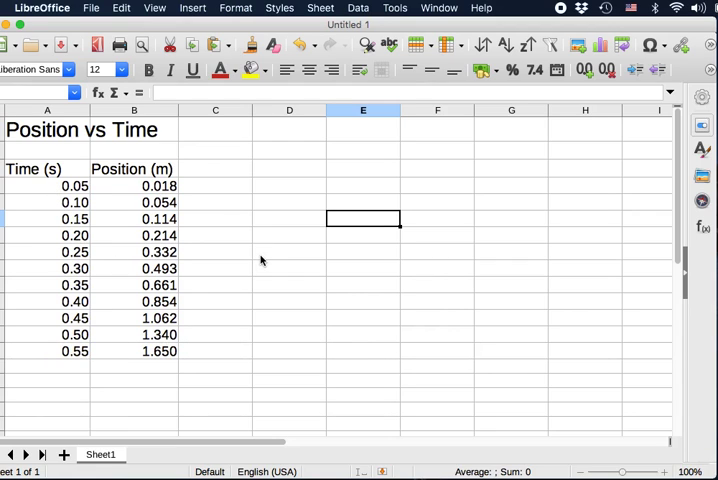
{"action": "mouse_move", "coordinate": [266, 285]}
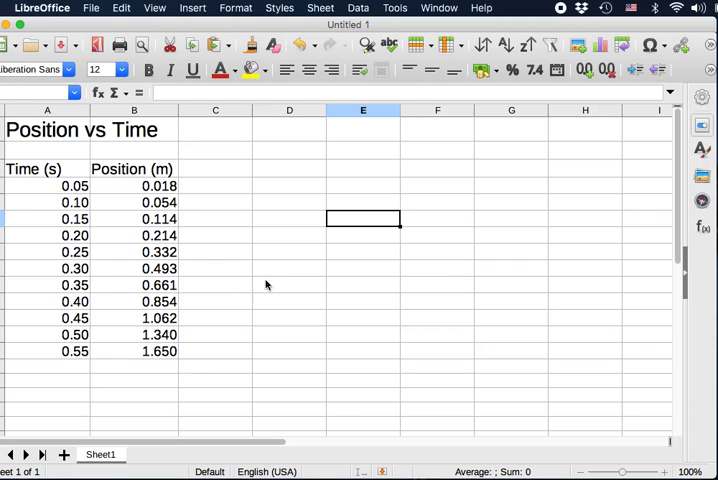
{"action": "mouse_move", "coordinate": [113, 211]}
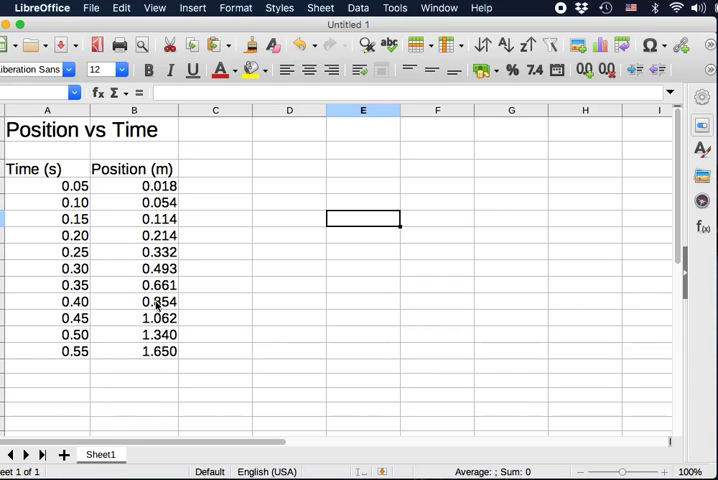
{"action": "mouse_move", "coordinate": [65, 203]}
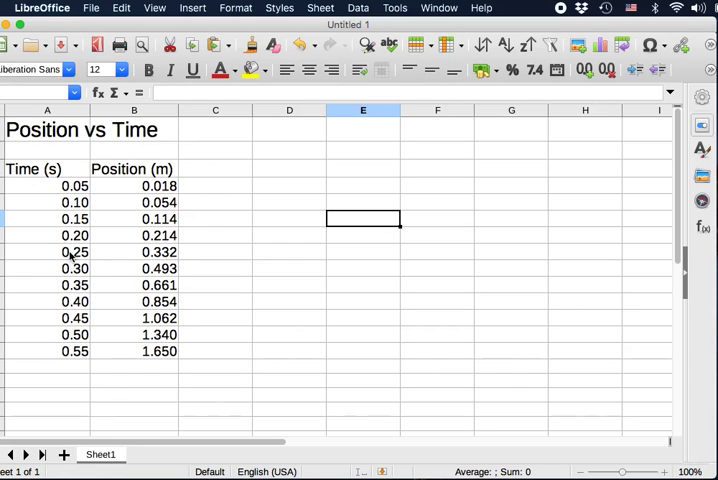
{"action": "mouse_move", "coordinate": [222, 262]}
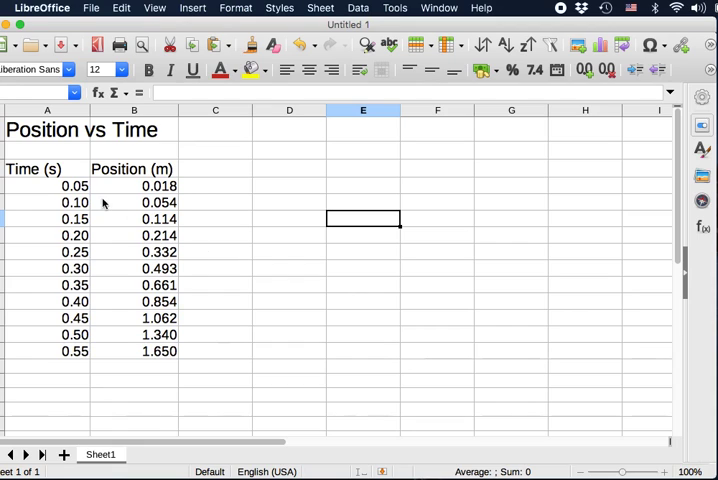
{"action": "left_click", "coordinate": [35, 169]}
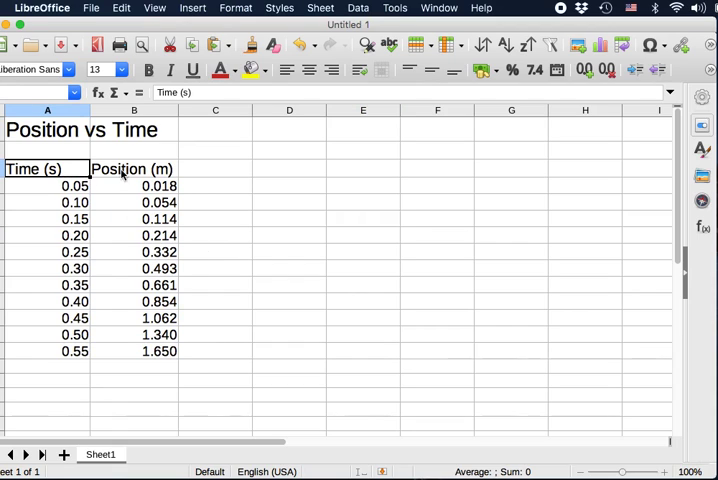
{"action": "left_click", "coordinate": [134, 168]}
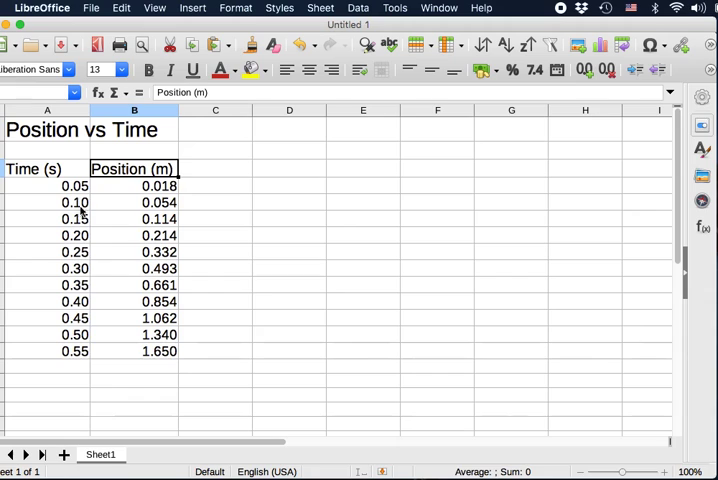
{"action": "mouse_move", "coordinate": [259, 339]}
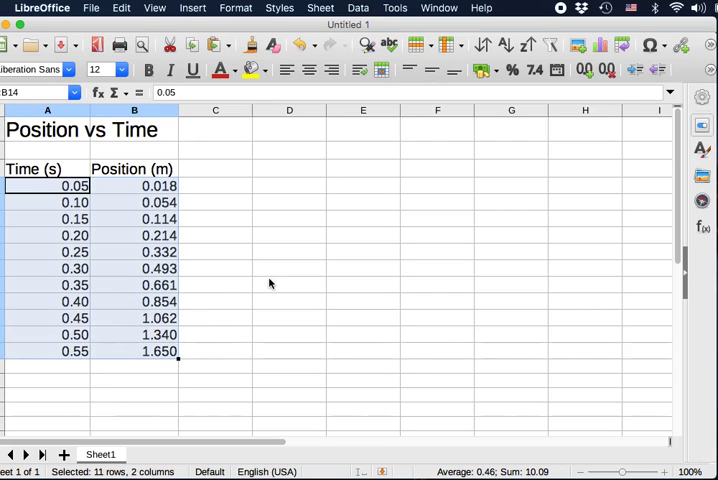
{"action": "mouse_move", "coordinate": [257, 287]}
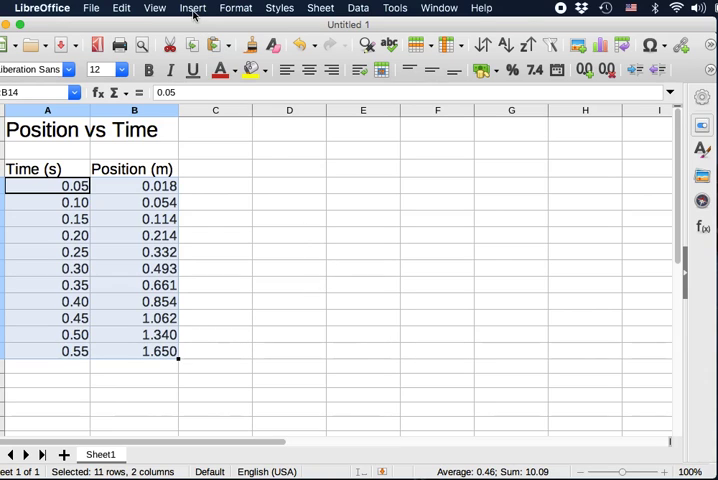
- Select the Time and Position values in A4:B14
{"action": "left_click", "coordinate": [192, 8]}
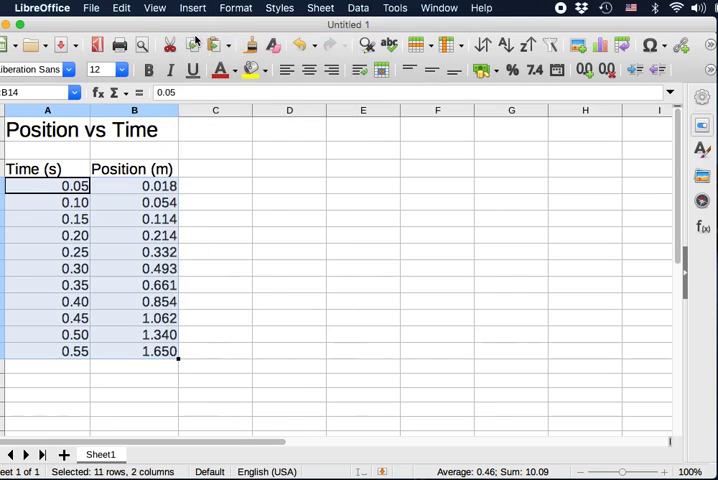
- Insert an XY (Scatter) chart of the selected data via the Chart Wizard
{"action": "left_click", "coordinate": [604, 44]}
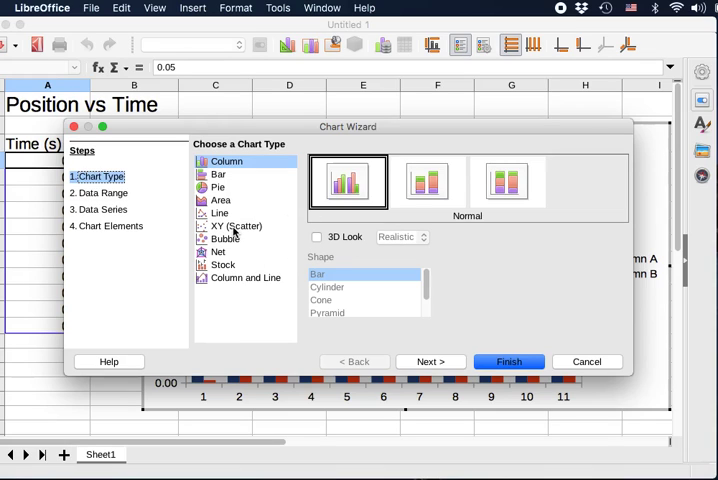
{"action": "left_click", "coordinate": [240, 226]}
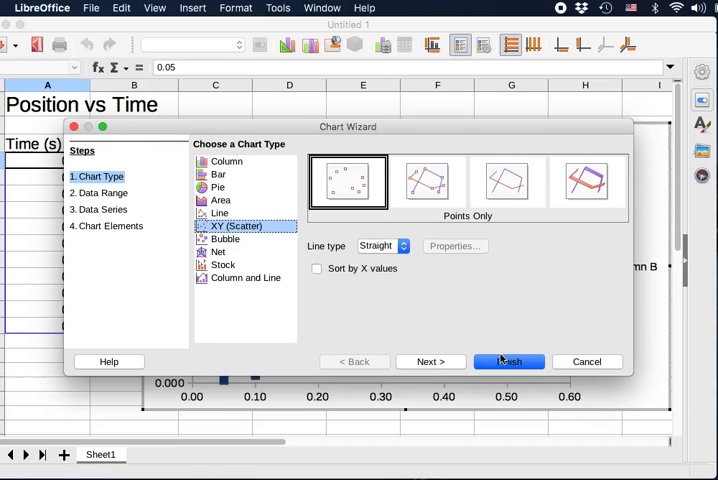
{"action": "left_click", "coordinate": [508, 361]}
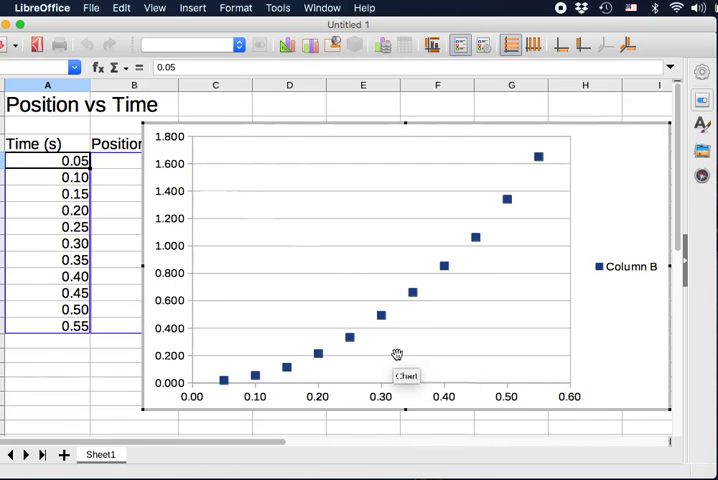
{"action": "mouse_move", "coordinate": [250, 378]}
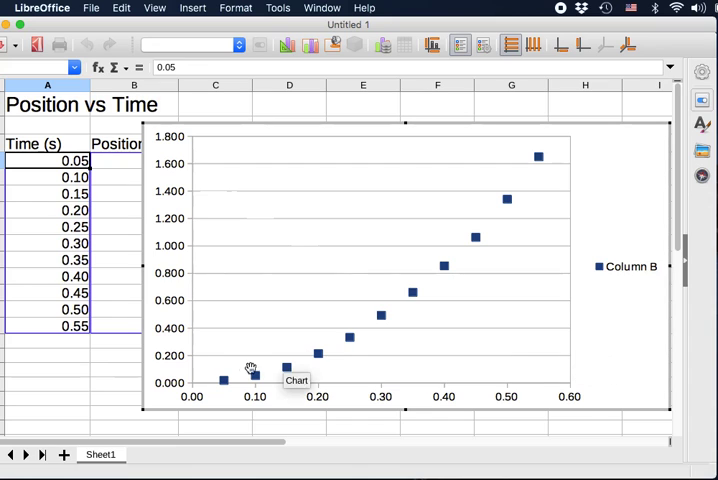
{"action": "mouse_move", "coordinate": [535, 185]}
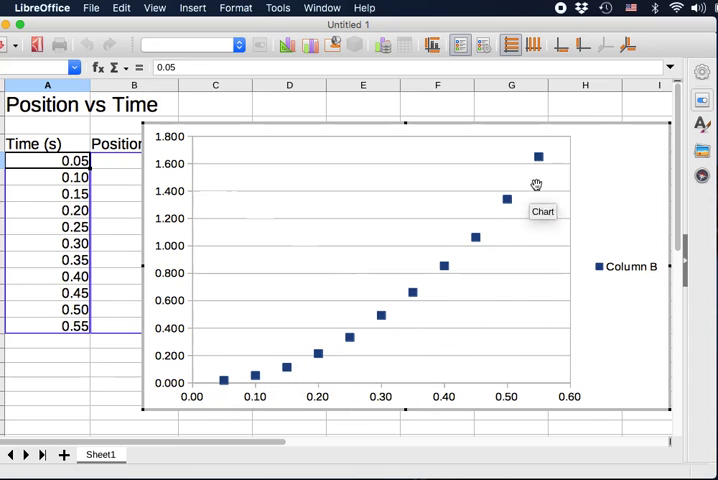
{"action": "mouse_move", "coordinate": [614, 267]}
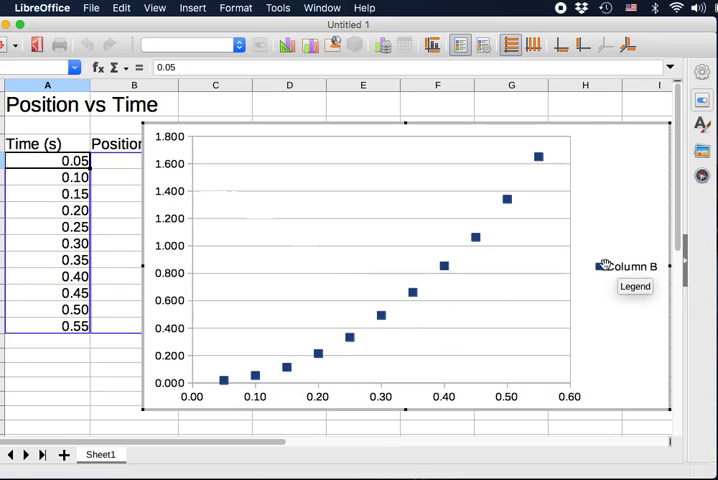
{"action": "mouse_move", "coordinate": [615, 299]}
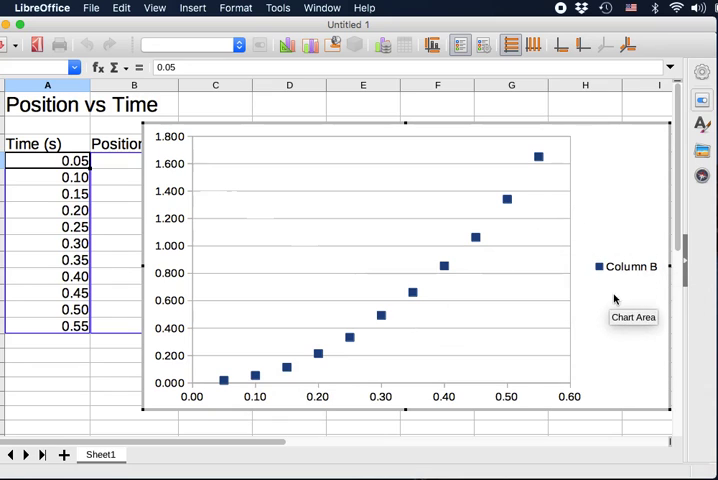
- Select the Column B legend and delete it from the chart
{"action": "left_click", "coordinate": [630, 266]}
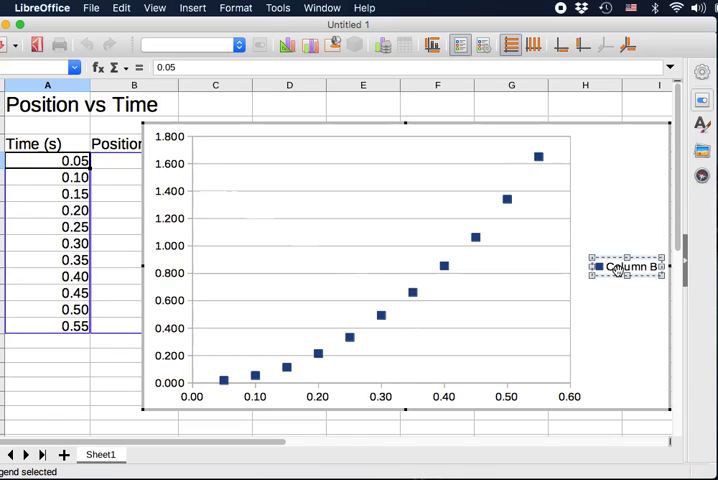
{"action": "left_click", "coordinate": [627, 267]}
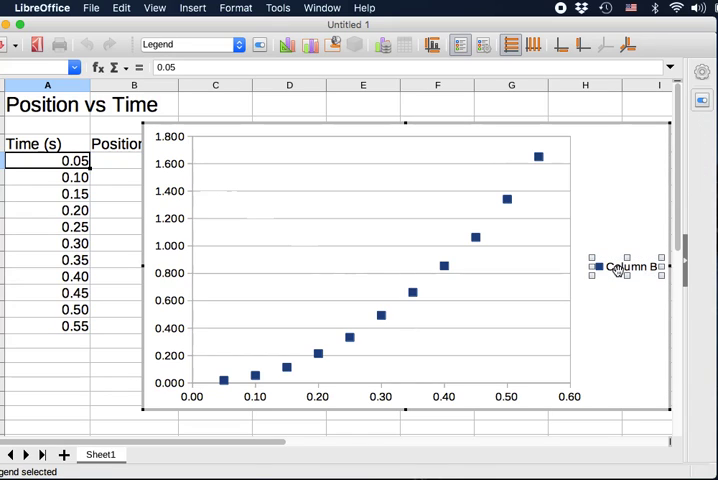
{"action": "right_click", "coordinate": [627, 267]}
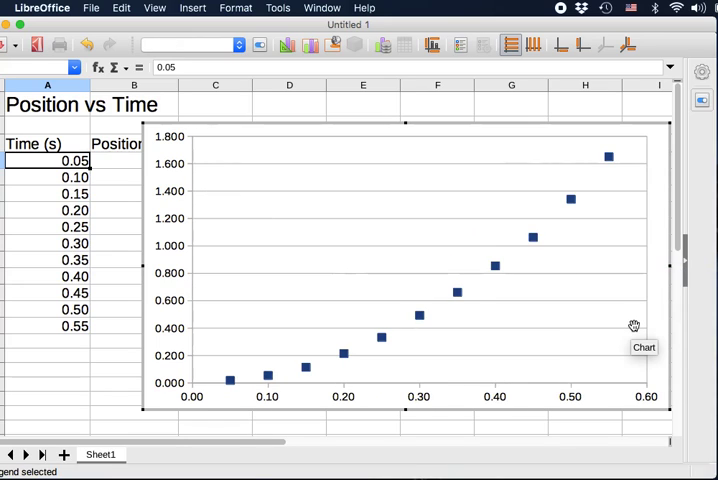
{"action": "mouse_move", "coordinate": [630, 442]}
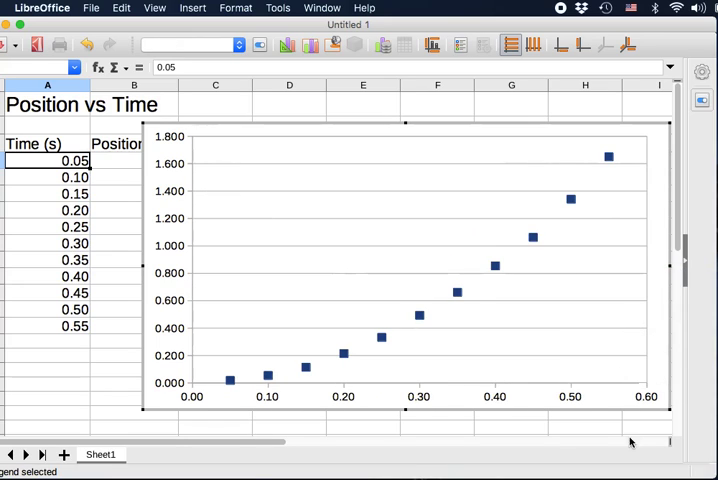
{"action": "mouse_move", "coordinate": [236, 309]}
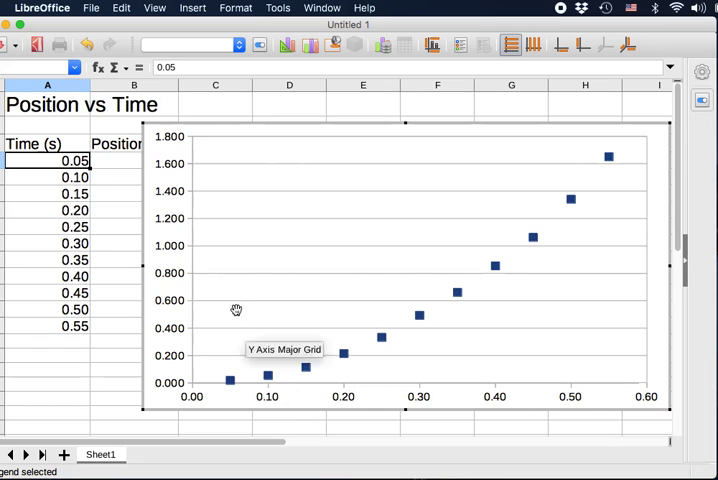
{"action": "mouse_move", "coordinate": [258, 385]}
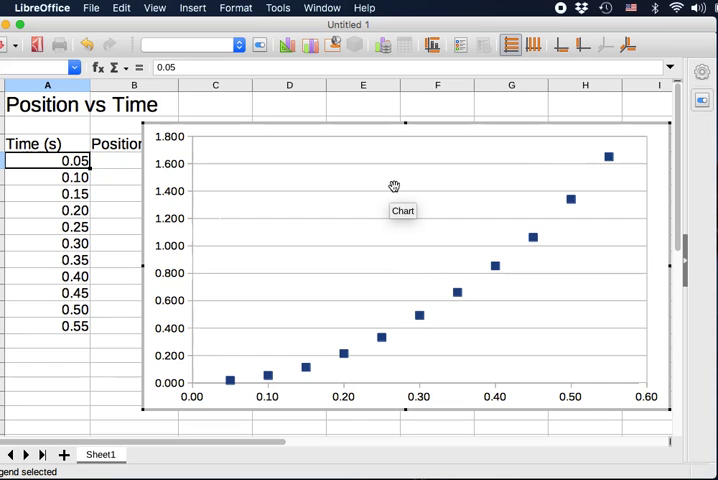
{"action": "mouse_move", "coordinate": [240, 382]}
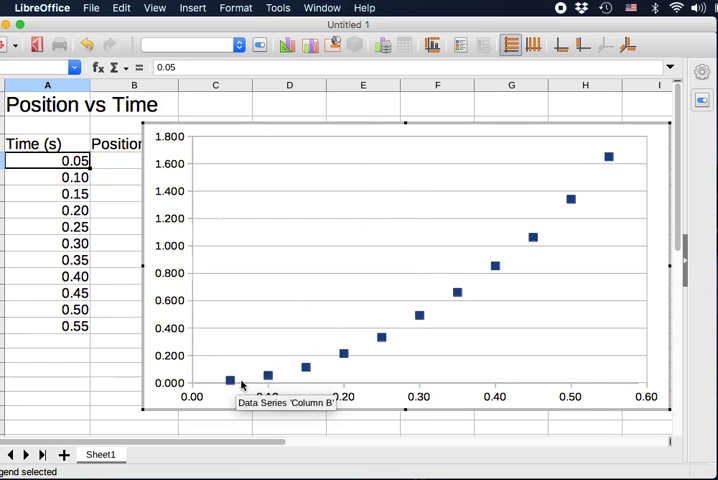
{"action": "mouse_move", "coordinate": [447, 154]}
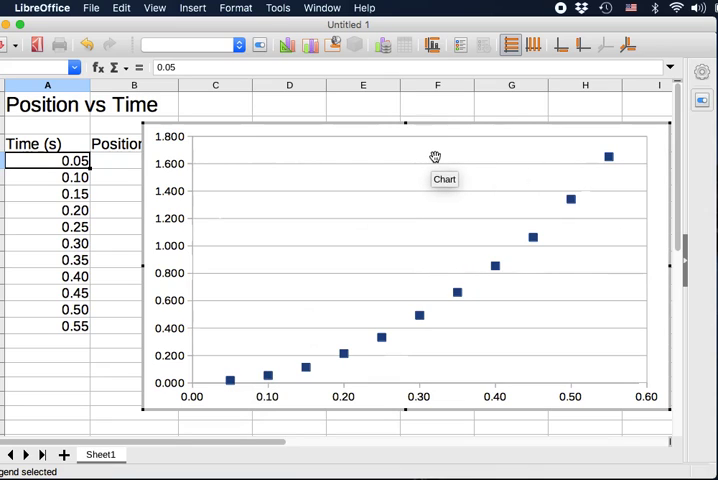
{"action": "mouse_move", "coordinate": [376, 149]}
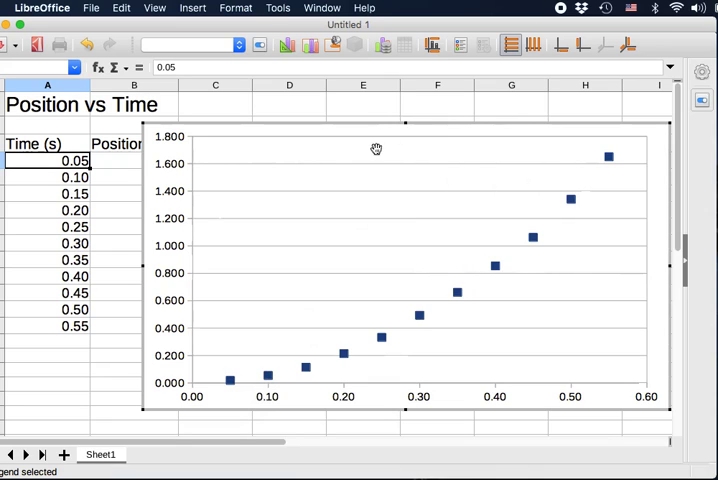
{"action": "mouse_move", "coordinate": [219, 273]}
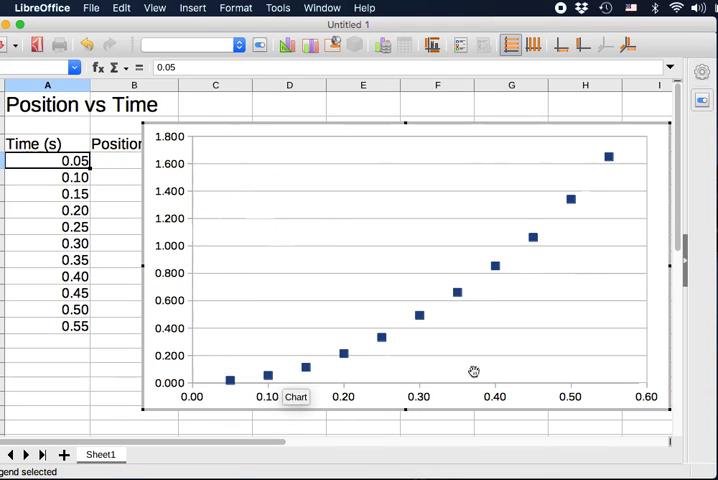
{"action": "mouse_move", "coordinate": [195, 211]}
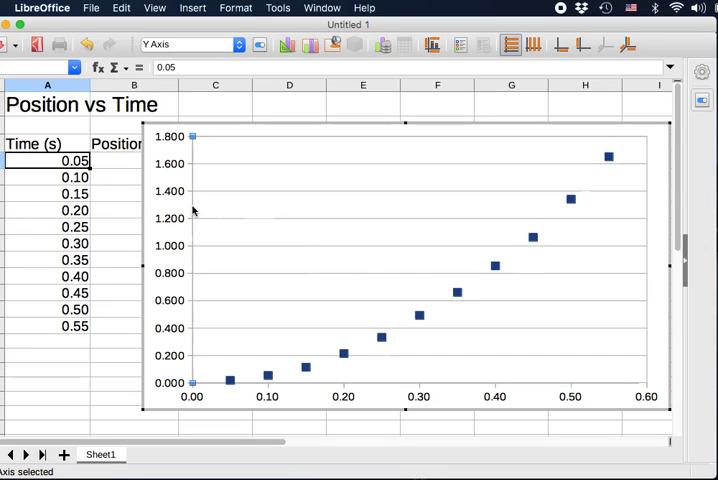
- Add the vertical axis title 'Position (m)'
{"action": "right_click", "coordinate": [194, 210]}
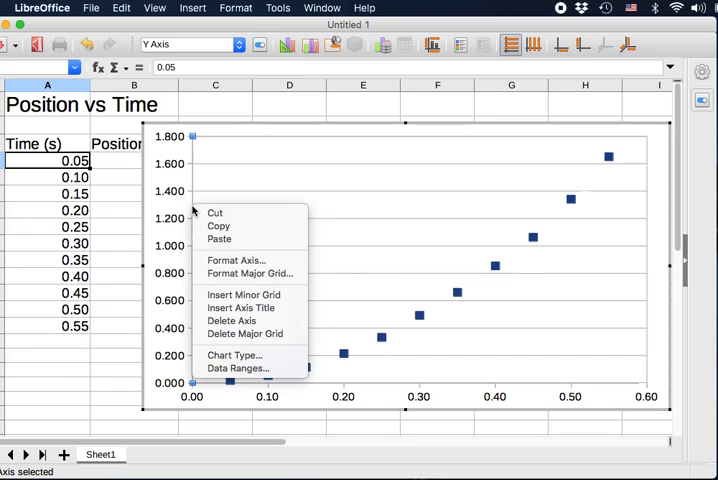
{"action": "mouse_move", "coordinate": [218, 239]}
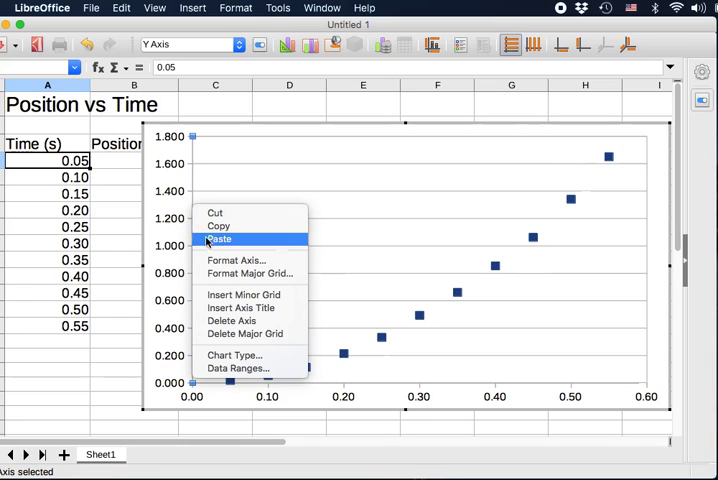
{"action": "mouse_move", "coordinate": [243, 307]}
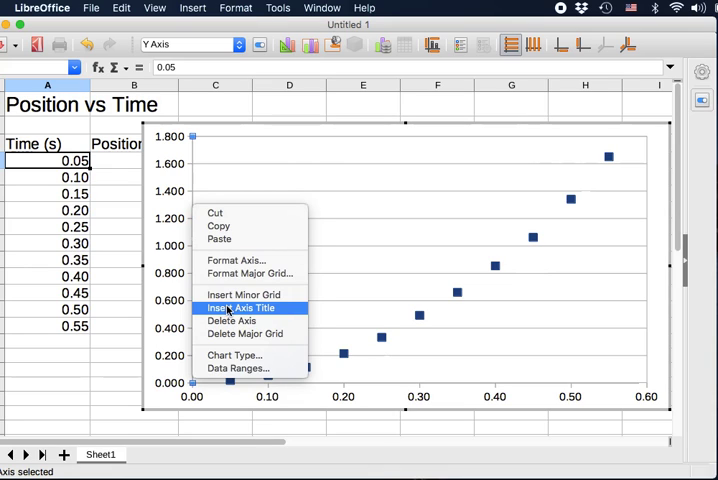
{"action": "left_click", "coordinate": [242, 307]}
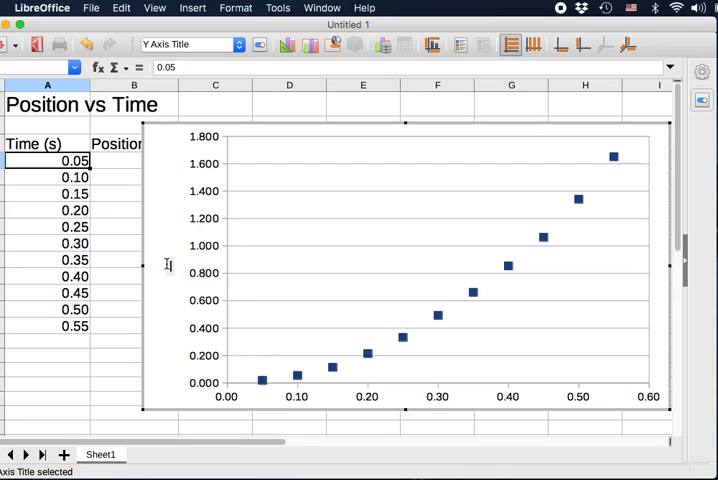
{"action": "type", "text": "Position (m"}
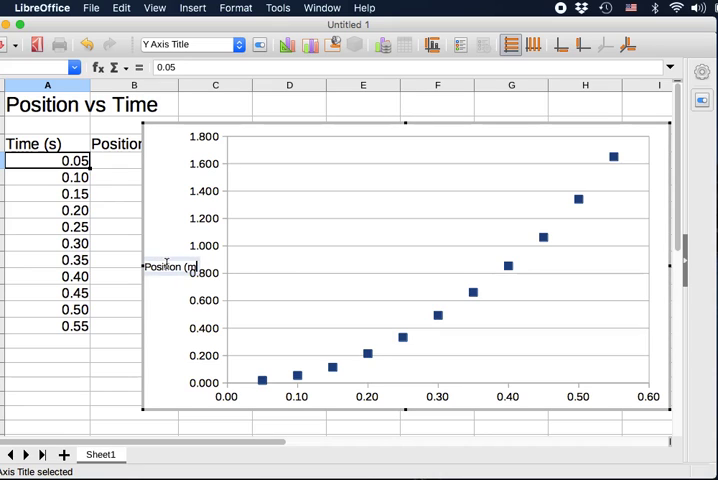
{"action": "left_click", "coordinate": [328, 255]}
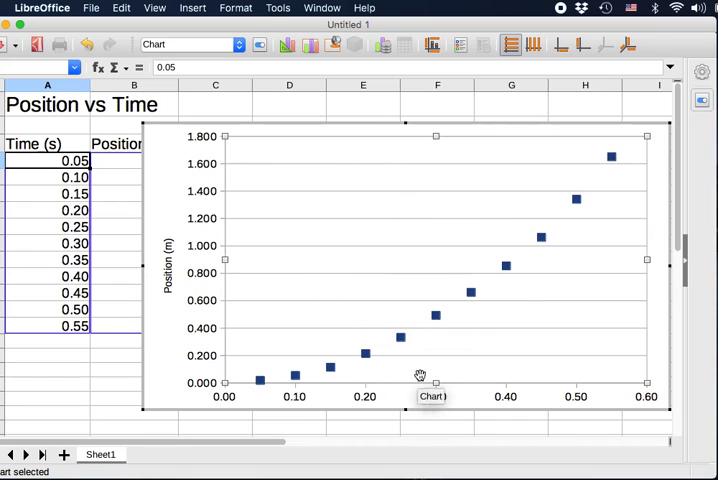
- Add the horizontal axis title 'Time (s)'
{"action": "right_click", "coordinate": [435, 382]}
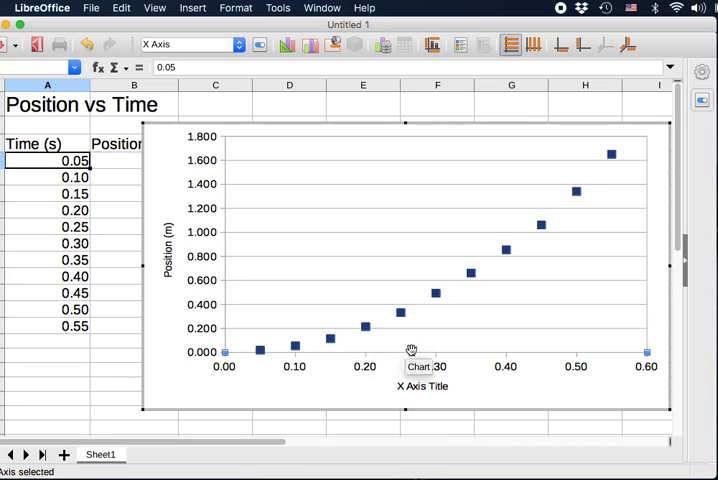
{"action": "left_click", "coordinate": [421, 387]}
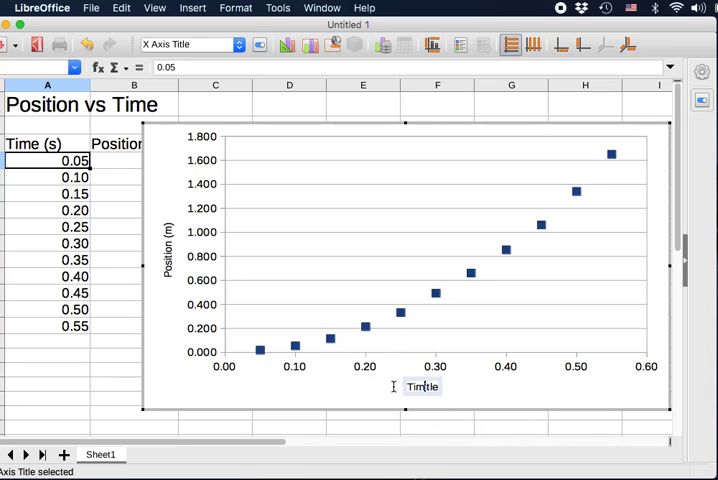
{"action": "type", "text": "Time (s)"}
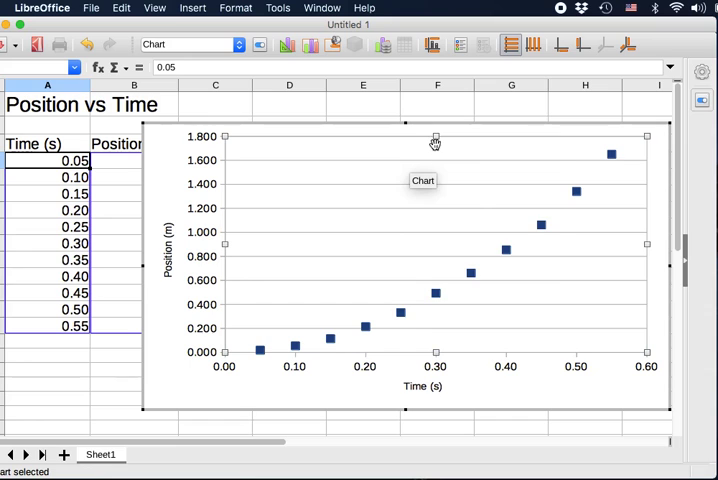
- In the Titles dialog, enter 'Position vs Time' as title and keep axis titles
{"action": "right_click", "coordinate": [434, 145]}
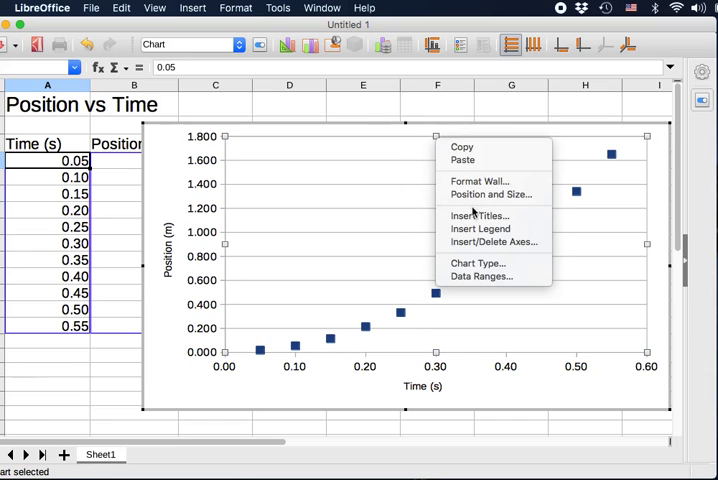
{"action": "left_click", "coordinate": [479, 216]}
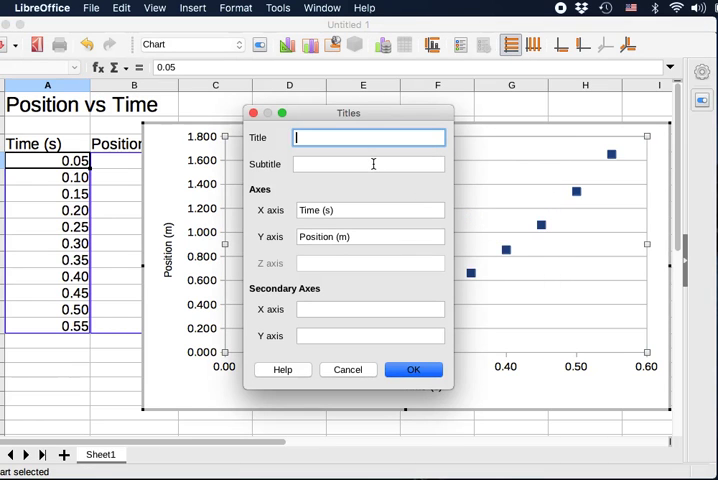
{"action": "left_click", "coordinate": [369, 164]}
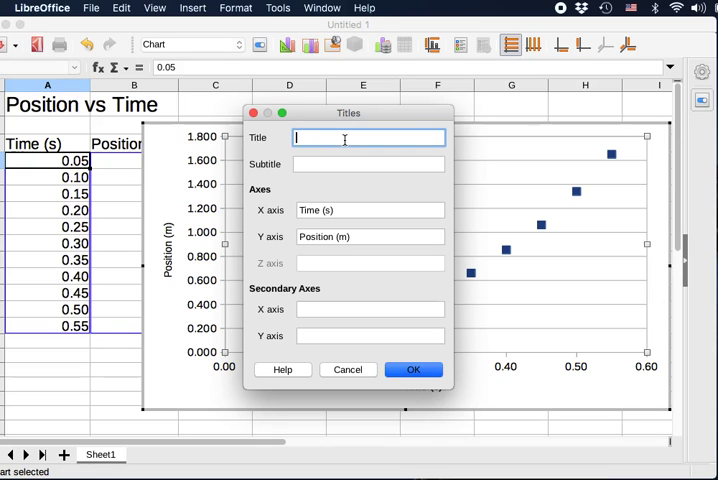
{"action": "type", "text": "Position vs"}
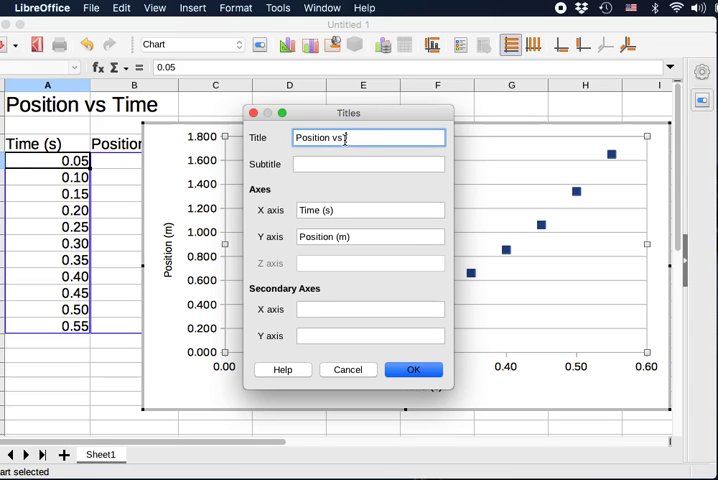
{"action": "type", "text": "Time"}
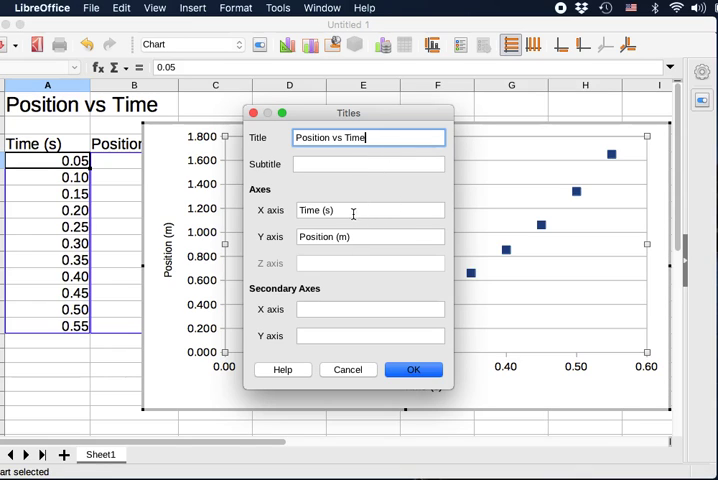
{"action": "left_click", "coordinate": [370, 236]}
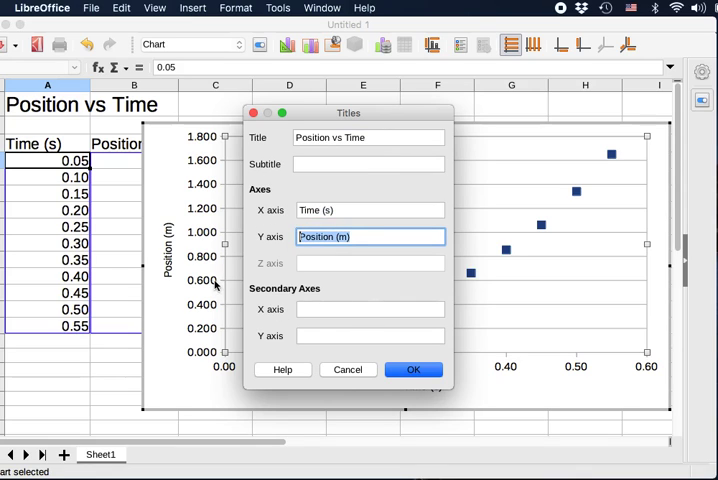
{"action": "left_click", "coordinate": [412, 369]}
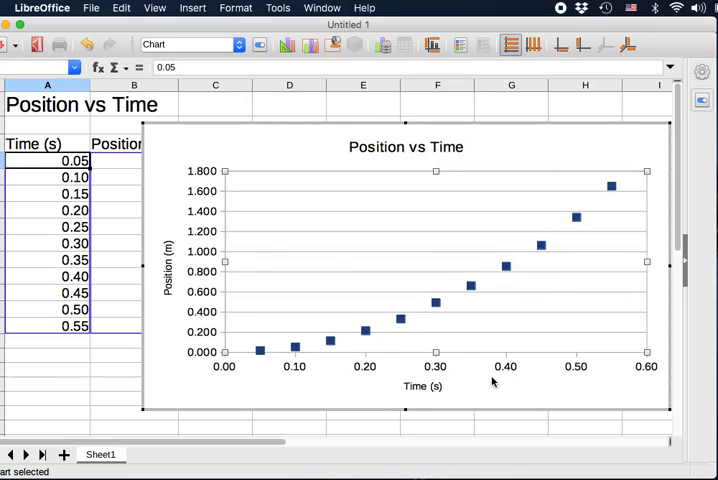
{"action": "mouse_move", "coordinate": [225, 273]}
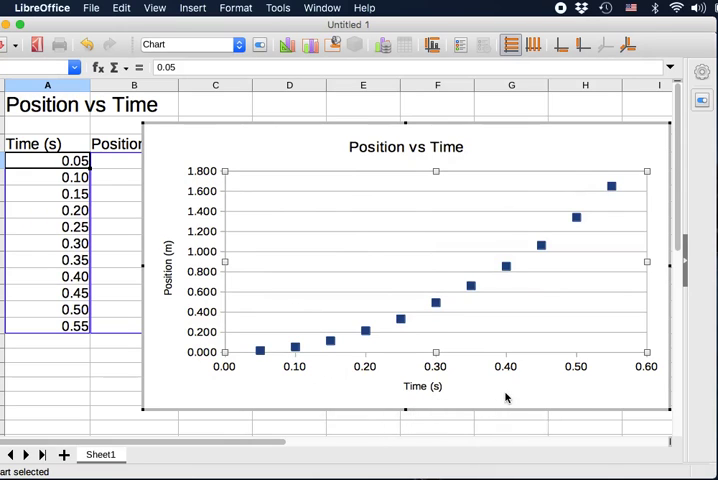
{"action": "mouse_move", "coordinate": [415, 195]}
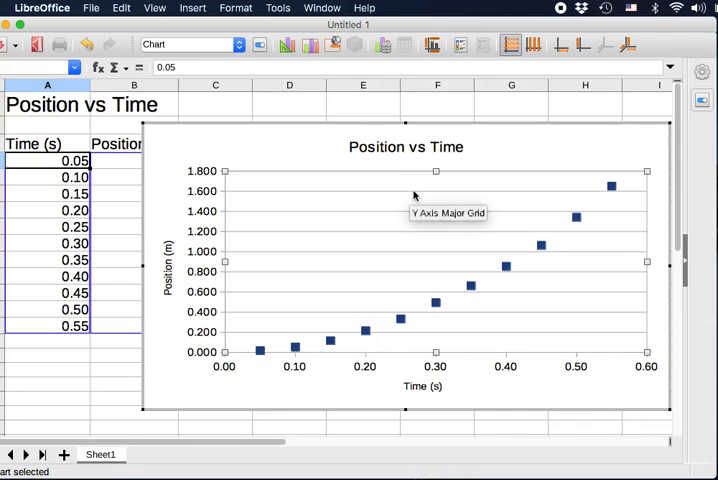
{"action": "mouse_move", "coordinate": [532, 249]}
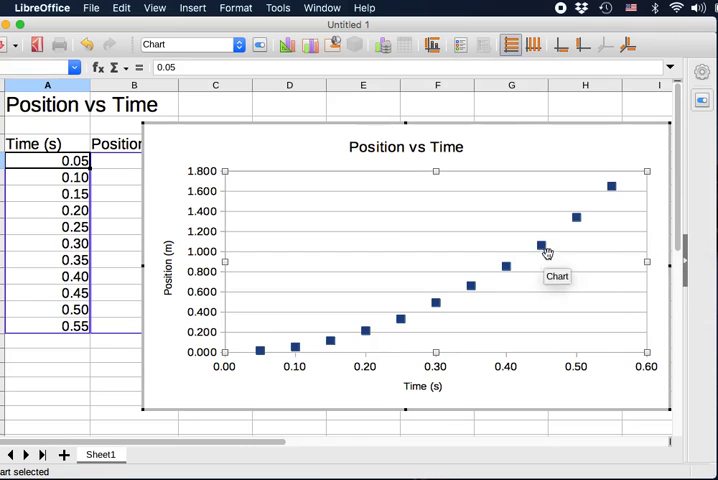
{"action": "mouse_move", "coordinate": [479, 269]}
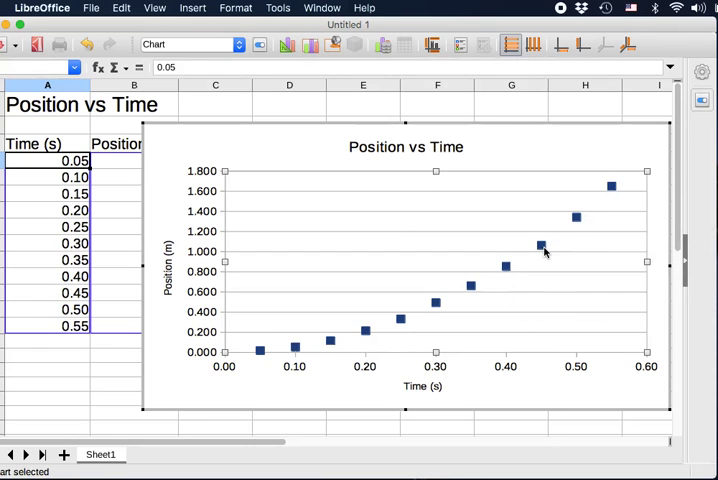
- Choose Insert Trend Line for the Position data series
{"action": "right_click", "coordinate": [545, 251]}
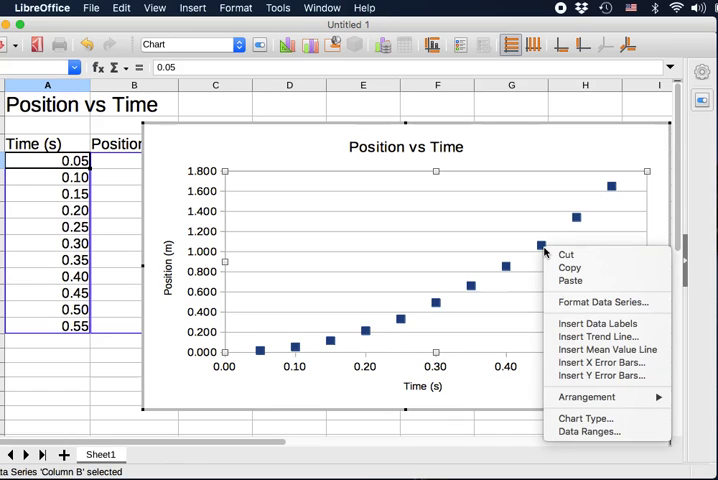
{"action": "mouse_move", "coordinate": [567, 254]}
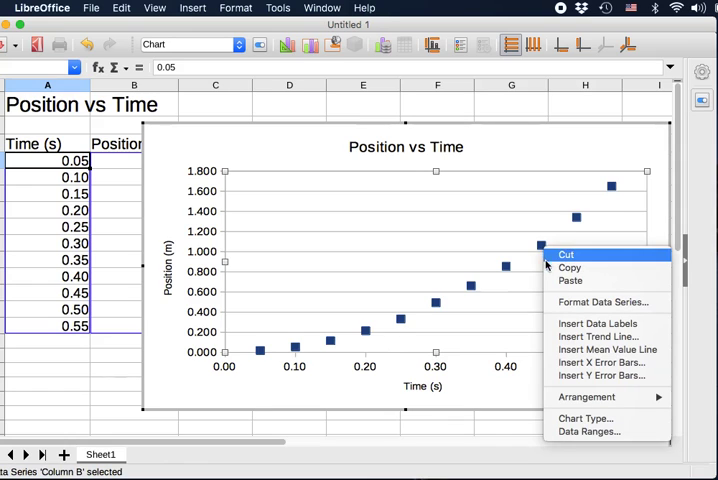
{"action": "mouse_move", "coordinate": [597, 336]}
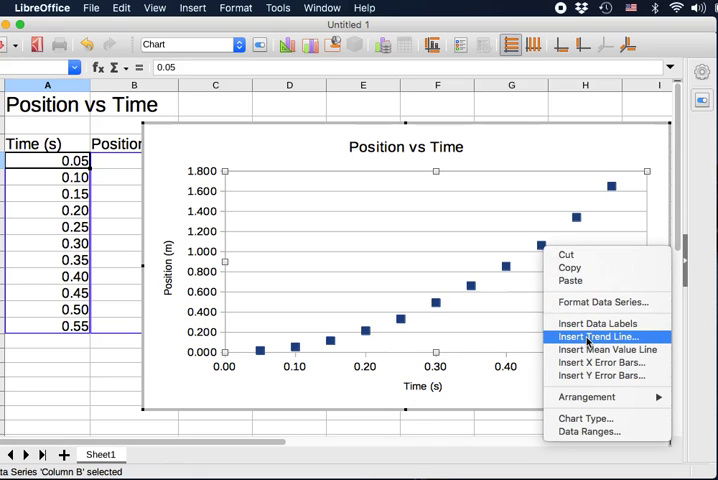
{"action": "left_click", "coordinate": [590, 335]}
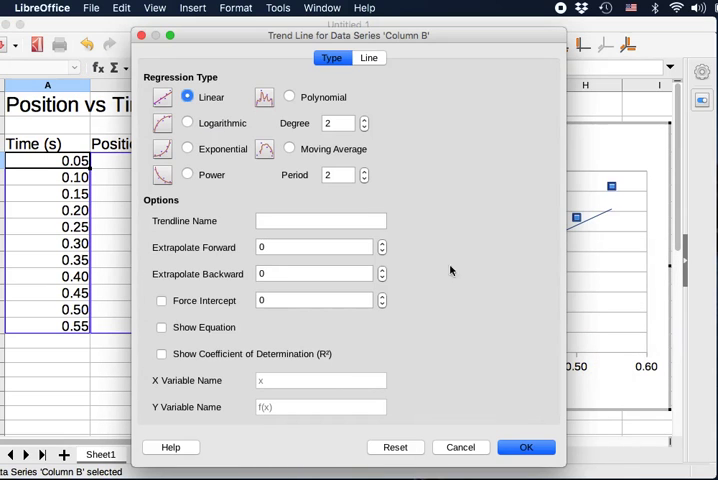
{"action": "mouse_move", "coordinate": [467, 169]}
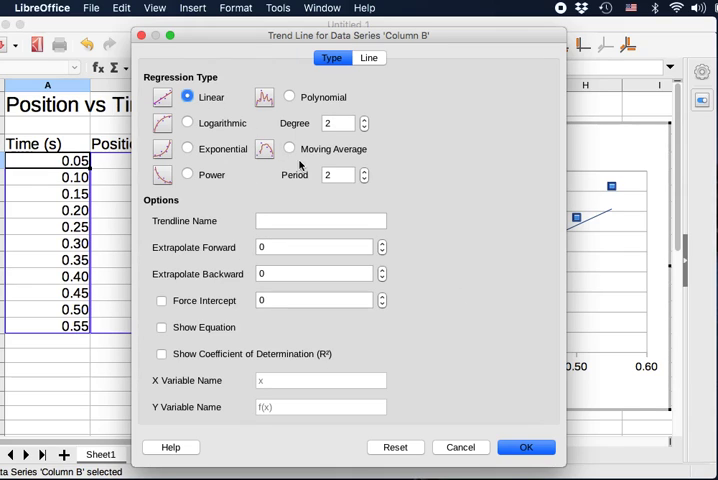
{"action": "mouse_move", "coordinate": [593, 224]}
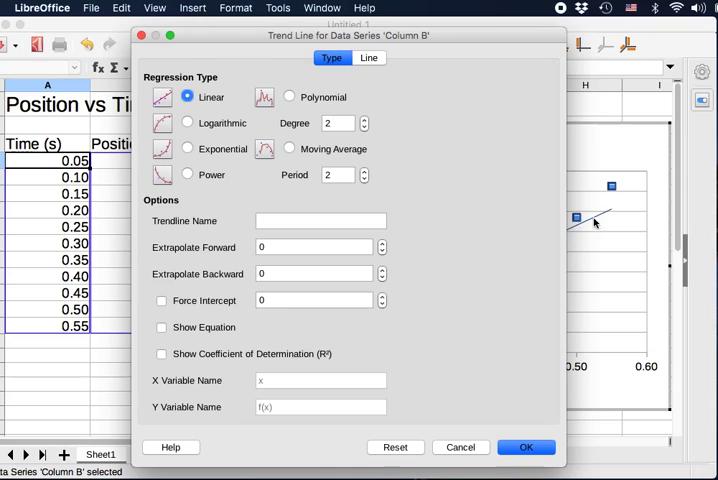
{"action": "mouse_move", "coordinate": [510, 231]}
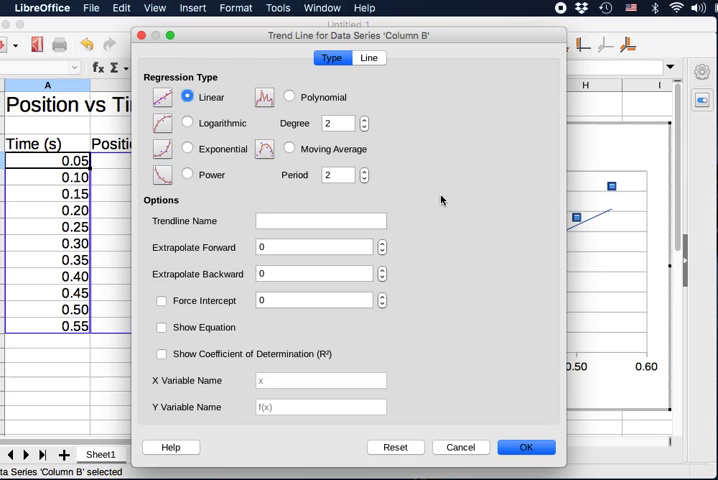
{"action": "mouse_move", "coordinate": [435, 110]}
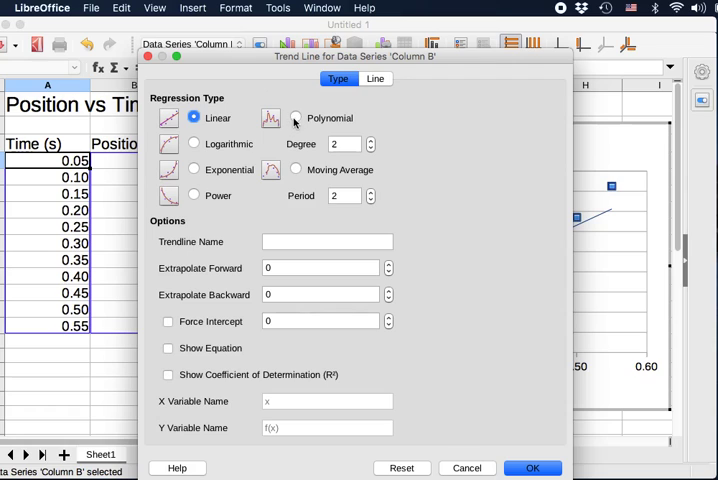
- Add a degree-2 polynomial trend line showing its equation with Y variable name 'y'
{"action": "left_click", "coordinate": [296, 118]}
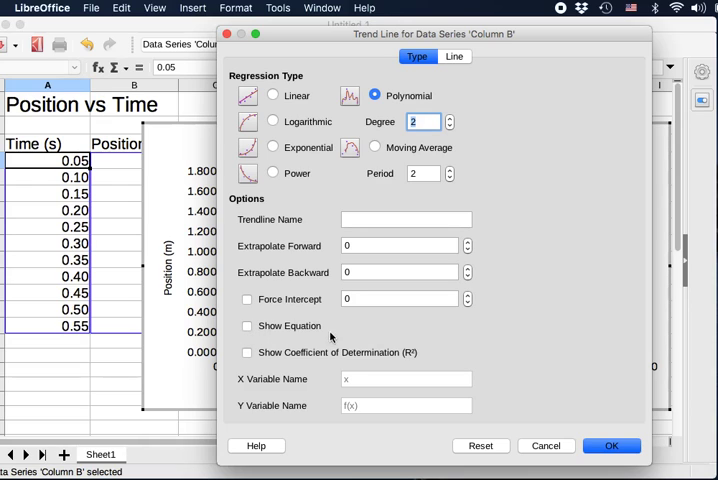
{"action": "left_click", "coordinate": [247, 325]}
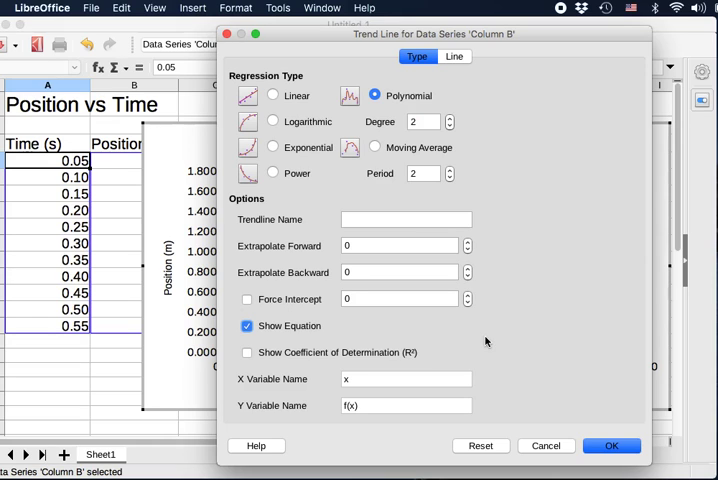
{"action": "mouse_move", "coordinate": [520, 178]}
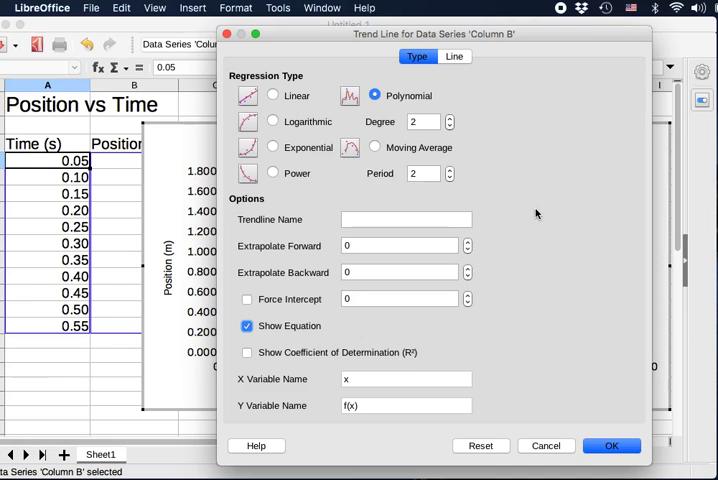
{"action": "mouse_move", "coordinate": [459, 326]}
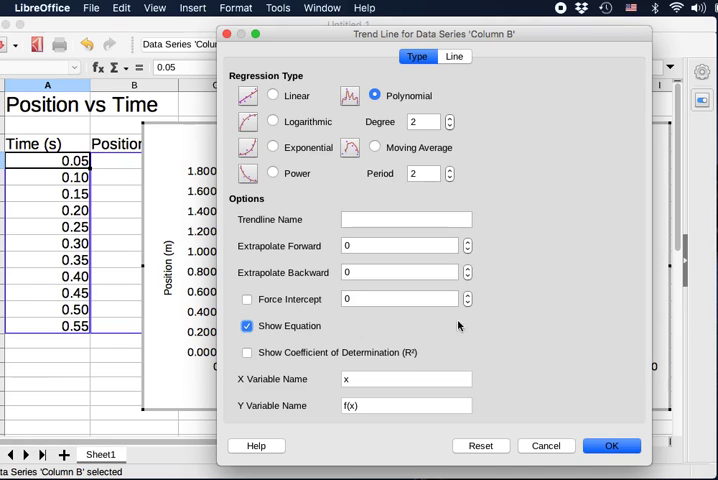
{"action": "left_click", "coordinate": [404, 405]}
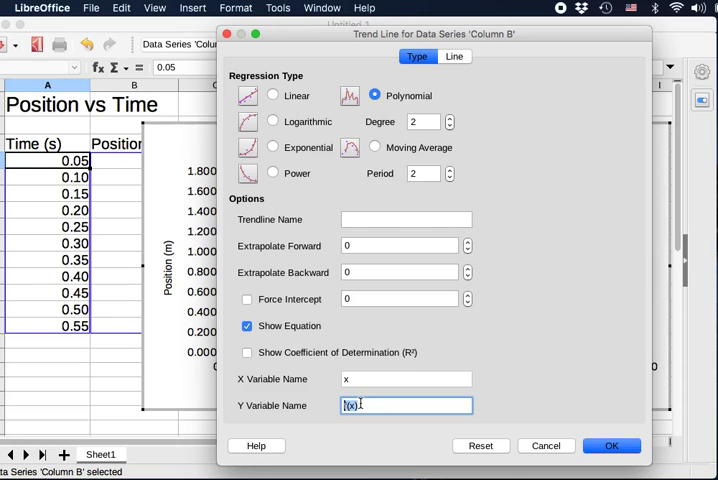
{"action": "type", "text": "y"}
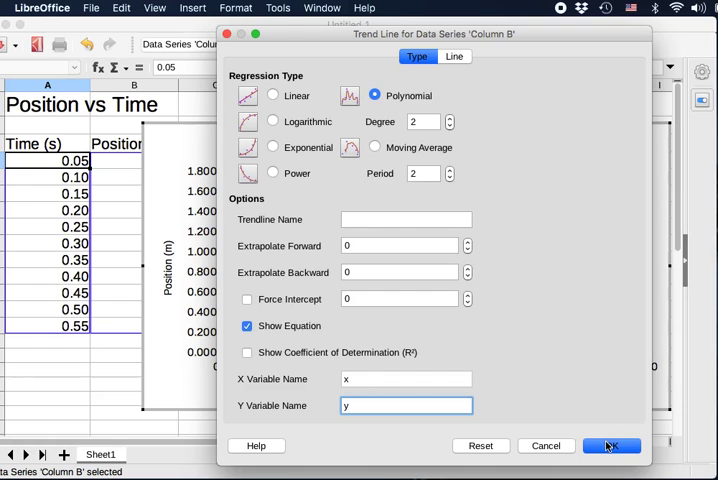
{"action": "left_click", "coordinate": [611, 445]}
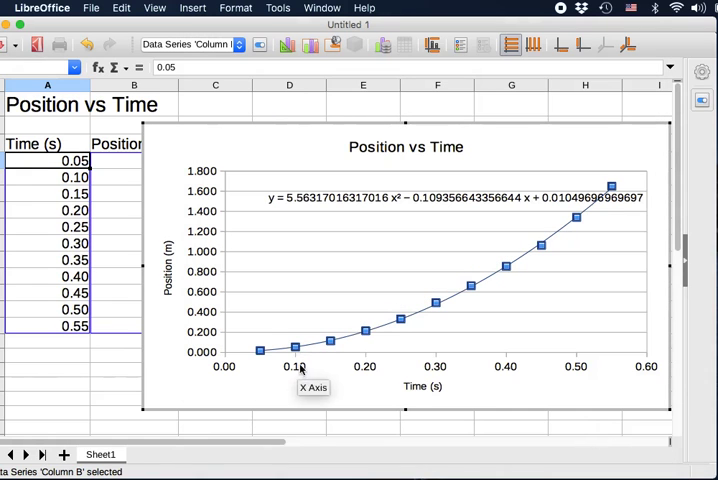
{"action": "mouse_move", "coordinate": [455, 311]}
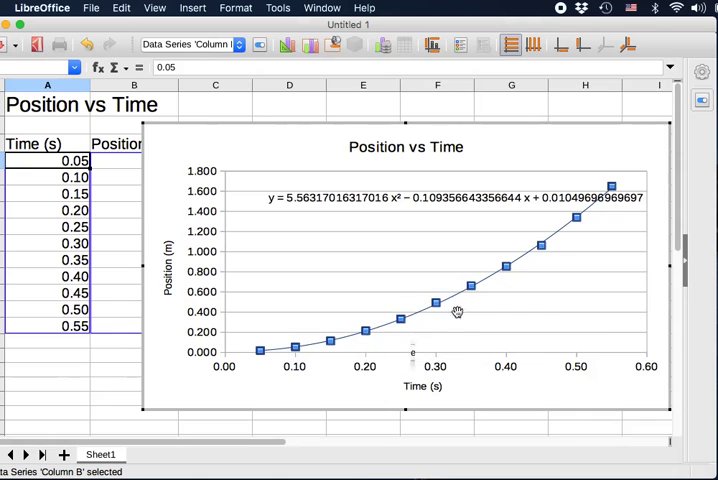
{"action": "mouse_move", "coordinate": [383, 336]}
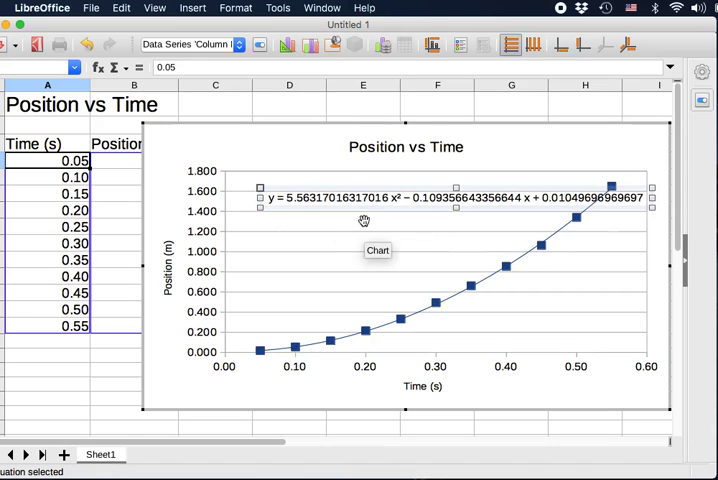
- Open the context menu of the trend line equation on the chart
{"action": "right_click", "coordinate": [363, 220]}
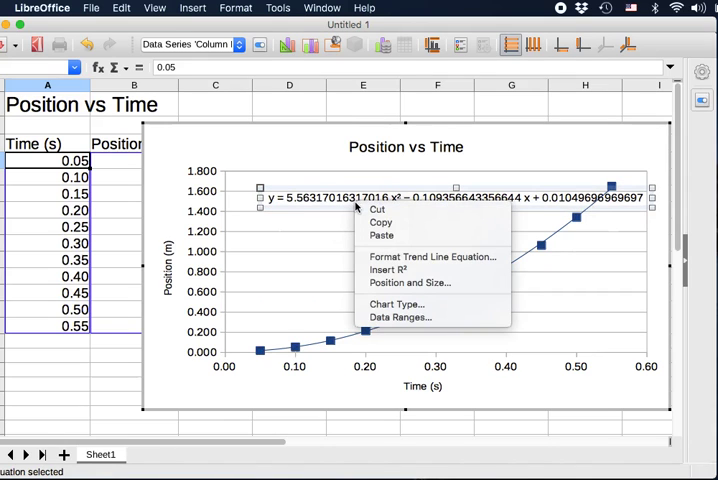
{"action": "mouse_move", "coordinate": [430, 256]}
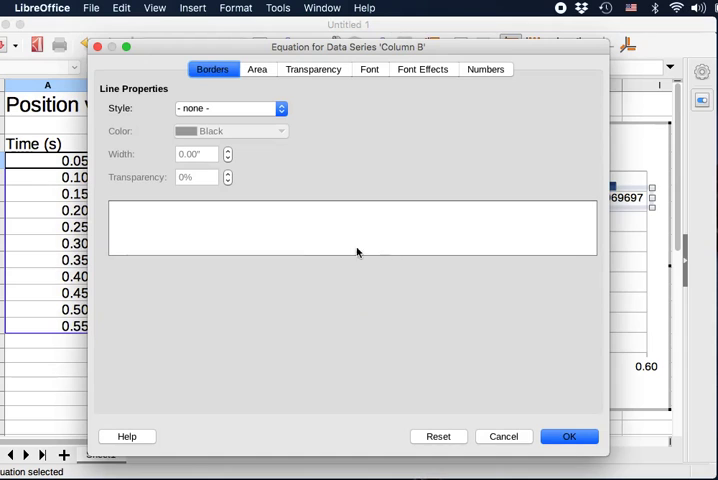
{"action": "mouse_move", "coordinate": [467, 112]}
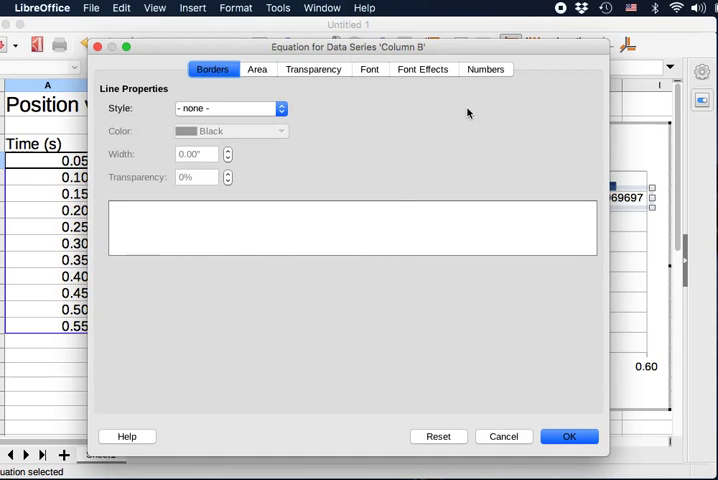
{"action": "mouse_move", "coordinate": [485, 72]}
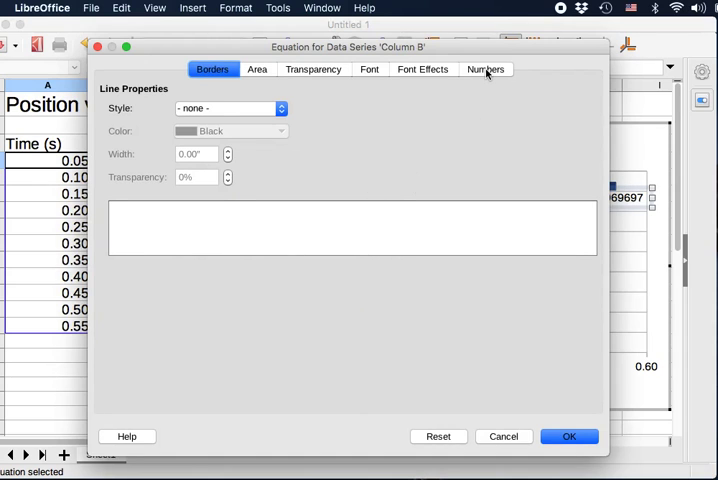
- Format the equation as Number with 2 decimal places, giving y = 5.56 x² − 0.11 x + 0.01
{"action": "left_click", "coordinate": [486, 69]}
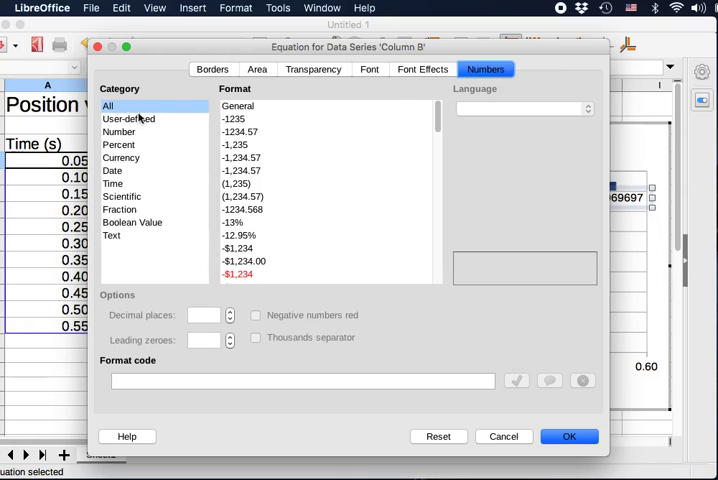
{"action": "left_click", "coordinate": [118, 131]}
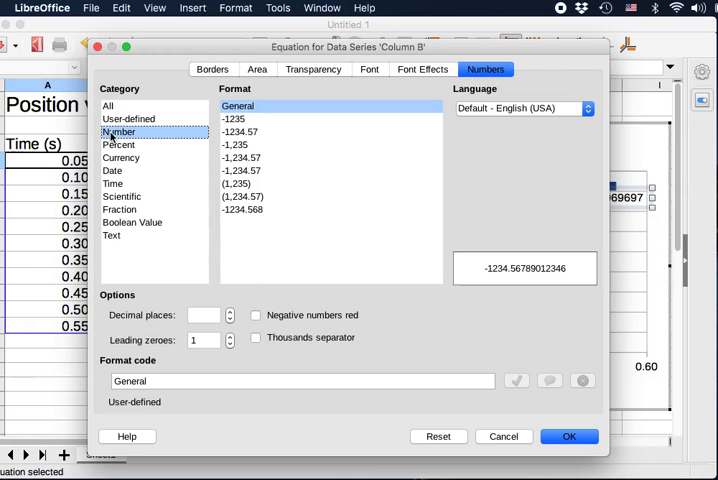
{"action": "mouse_move", "coordinate": [127, 168]}
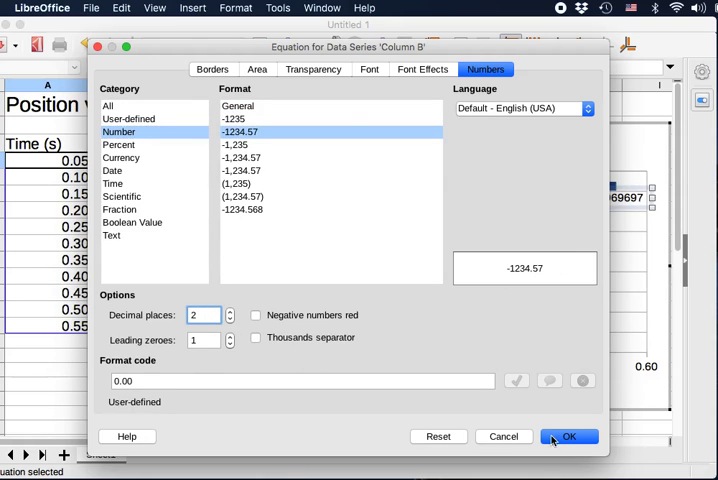
{"action": "left_click", "coordinate": [569, 436]}
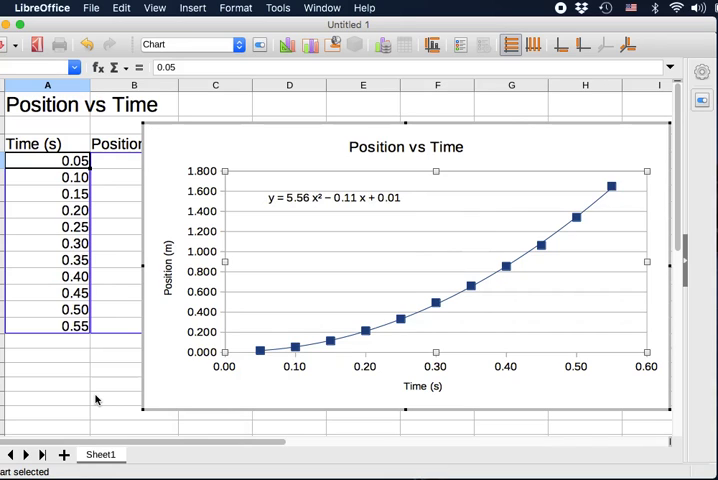
{"action": "mouse_move", "coordinate": [287, 245]}
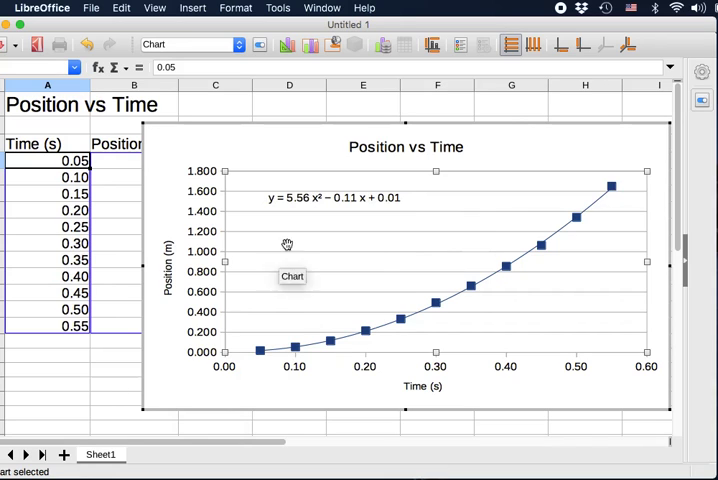
{"action": "mouse_move", "coordinate": [378, 209]}
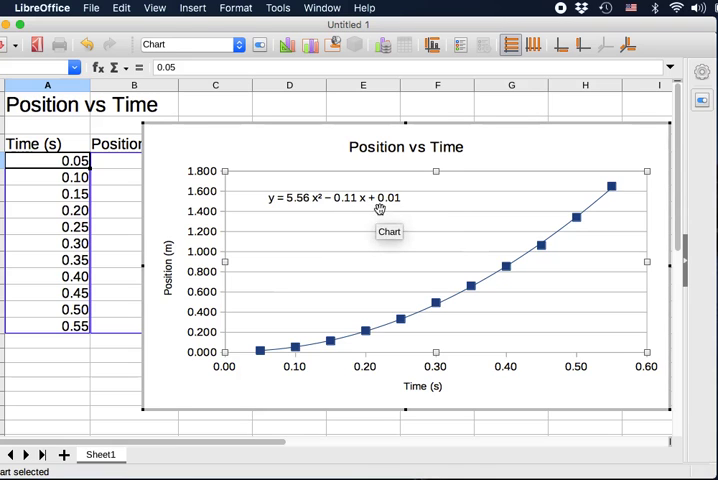
{"action": "mouse_move", "coordinate": [299, 204]}
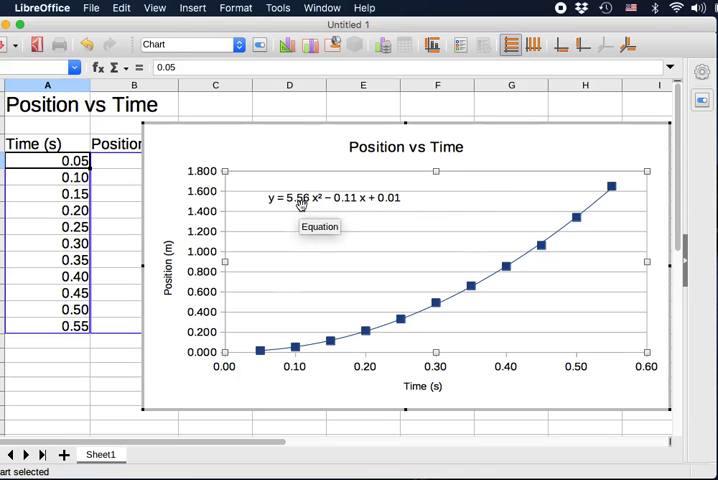
{"action": "mouse_move", "coordinate": [342, 258]}
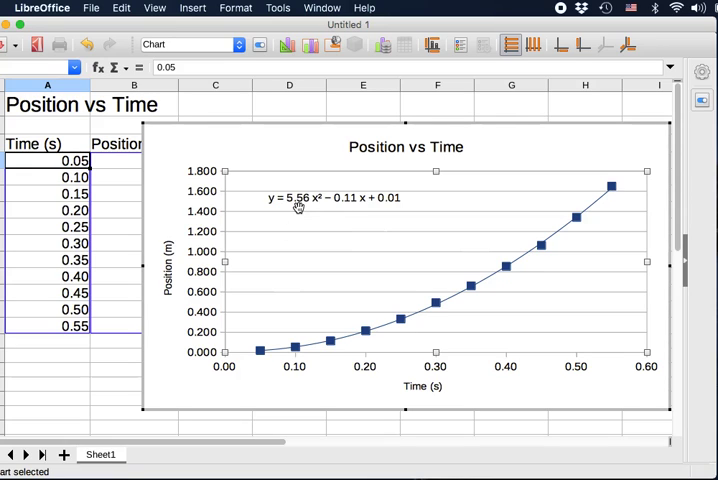
{"action": "mouse_move", "coordinate": [320, 207]}
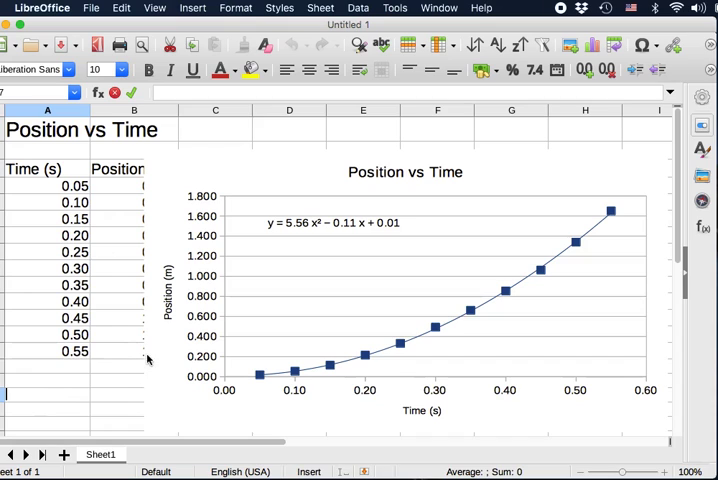
- Leave chart edit mode and select the whole chart as an object
{"action": "left_click", "coordinate": [134, 351]}
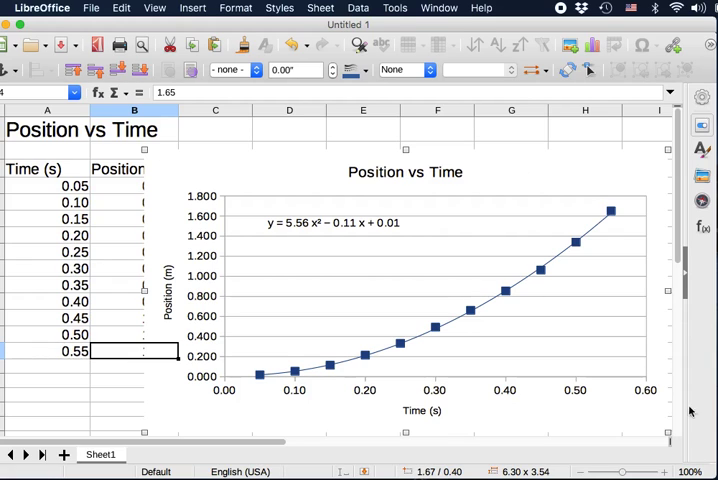
{"action": "mouse_move", "coordinate": [450, 347]}
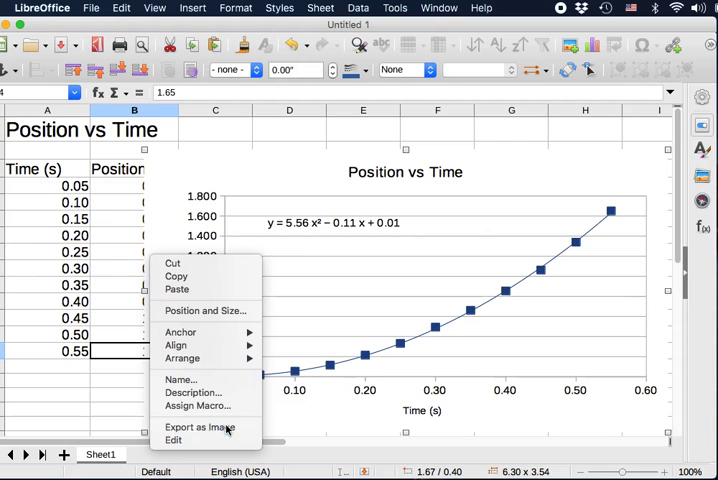
- Choose Export as Image from the chart's context menu
{"action": "left_click", "coordinate": [199, 427]}
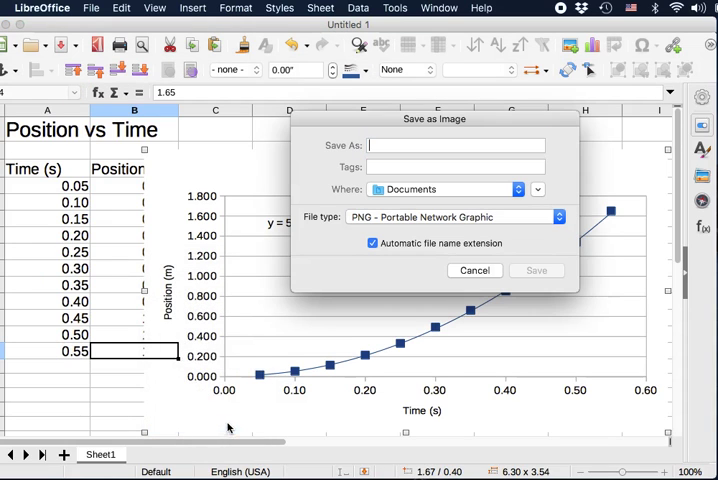
- Save the chart as JPEG file 'Graph1' in Documents
{"action": "left_click", "coordinate": [456, 145]}
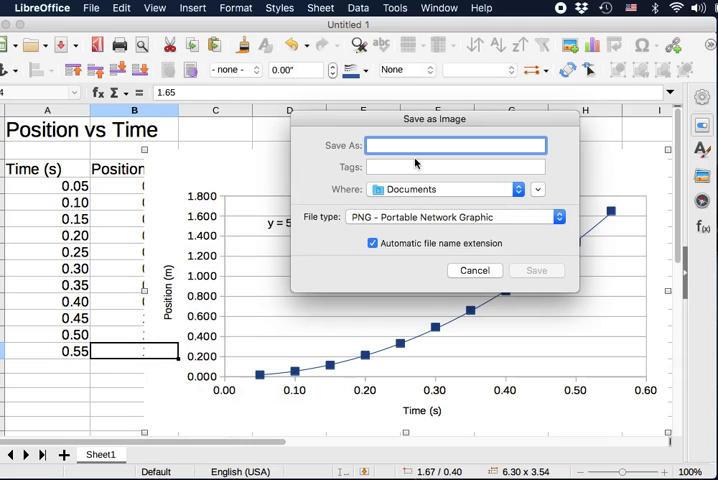
{"action": "type", "text": "Graph1"}
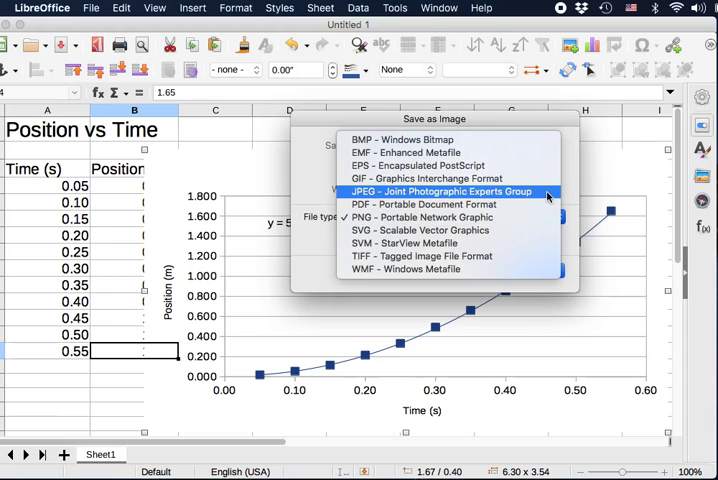
{"action": "left_click", "coordinate": [455, 191]}
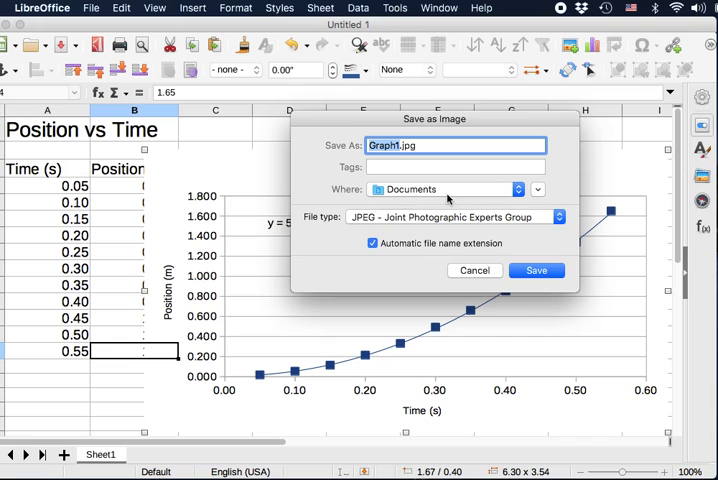
{"action": "left_click", "coordinate": [536, 270]}
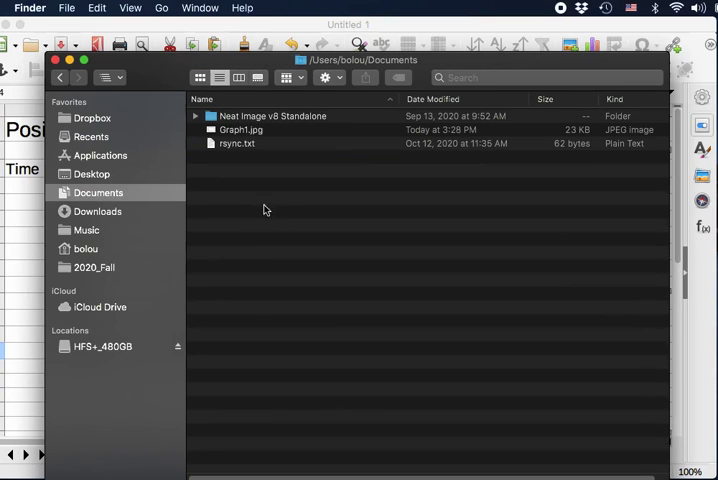
- Open Graph1.jpg from the Documents folder in Preview
{"action": "left_click", "coordinate": [243, 129]}
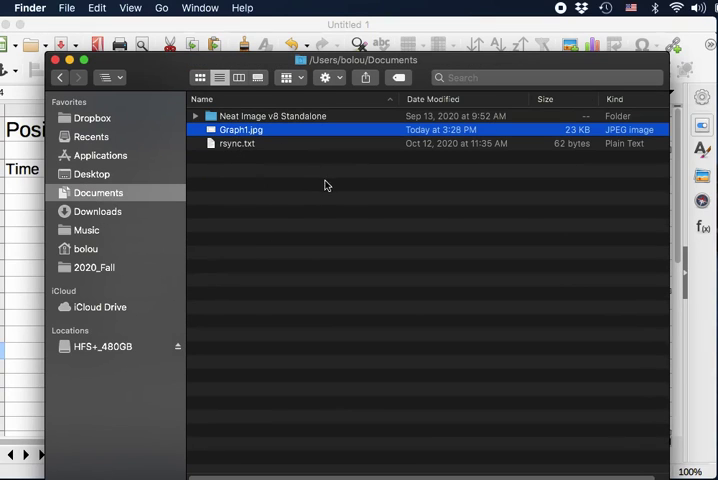
{"action": "mouse_move", "coordinate": [572, 140]}
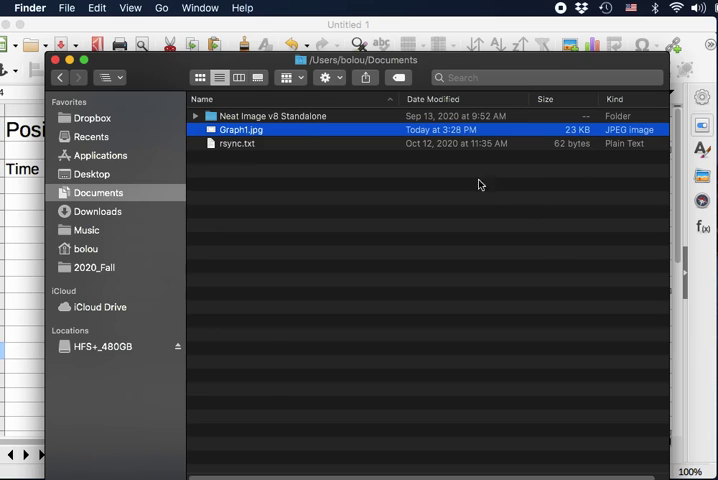
{"action": "double_click", "coordinate": [243, 129]}
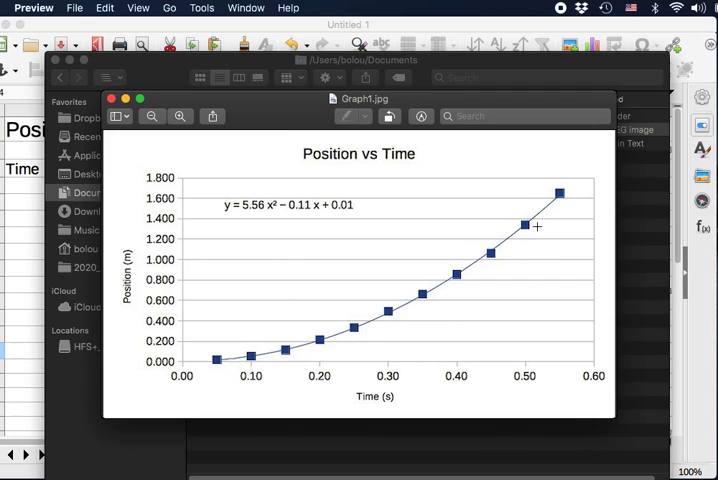
{"action": "mouse_move", "coordinate": [264, 231]}
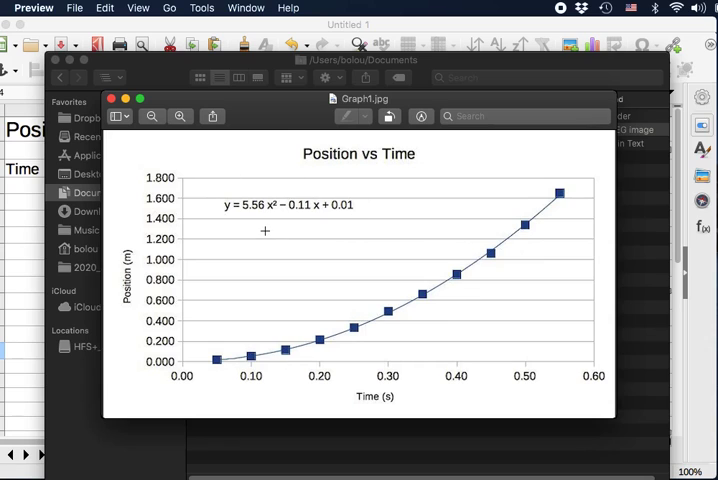
{"action": "mouse_move", "coordinate": [126, 247]}
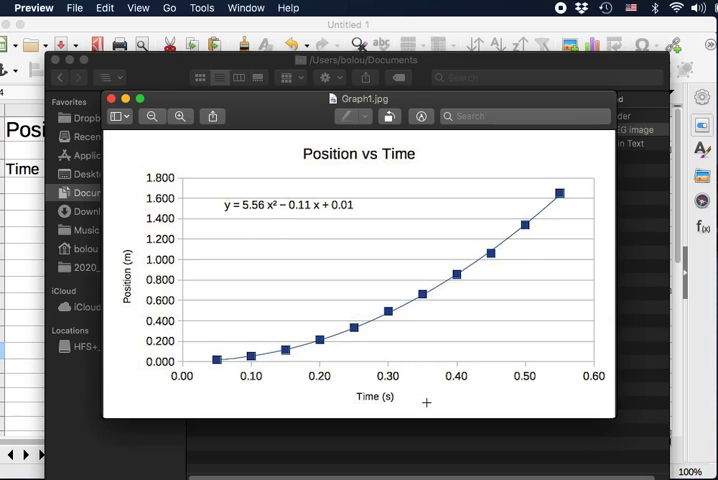
{"action": "mouse_move", "coordinate": [388, 215]}
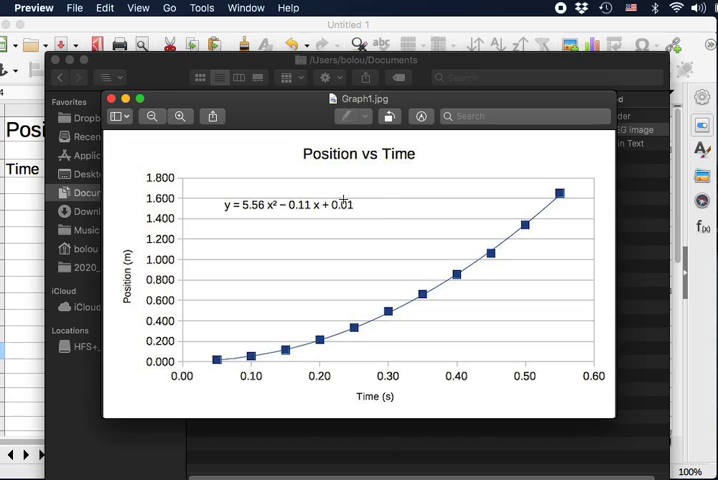
{"action": "mouse_move", "coordinate": [293, 112]}
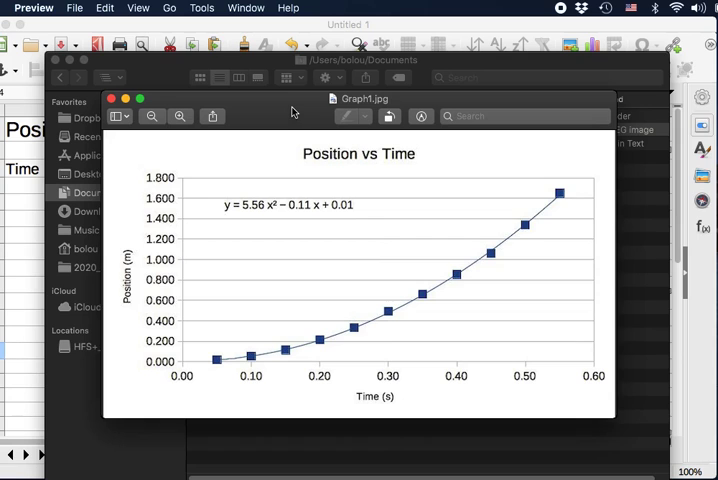
{"action": "left_click_drag", "start_coordinate": [360, 98], "coordinate": [360, 92]}
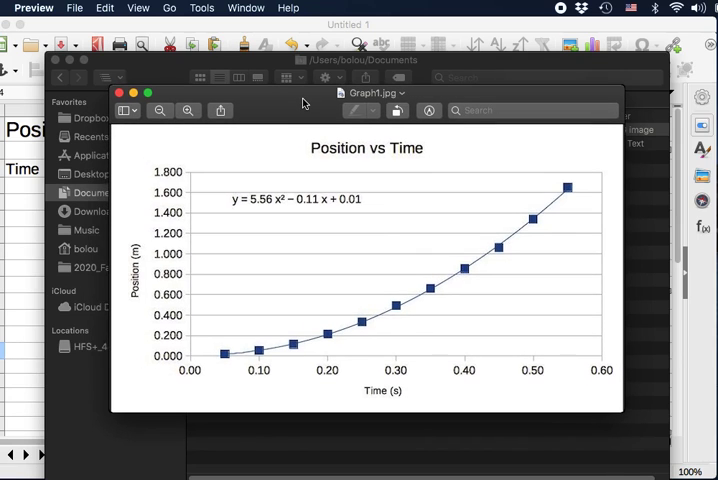